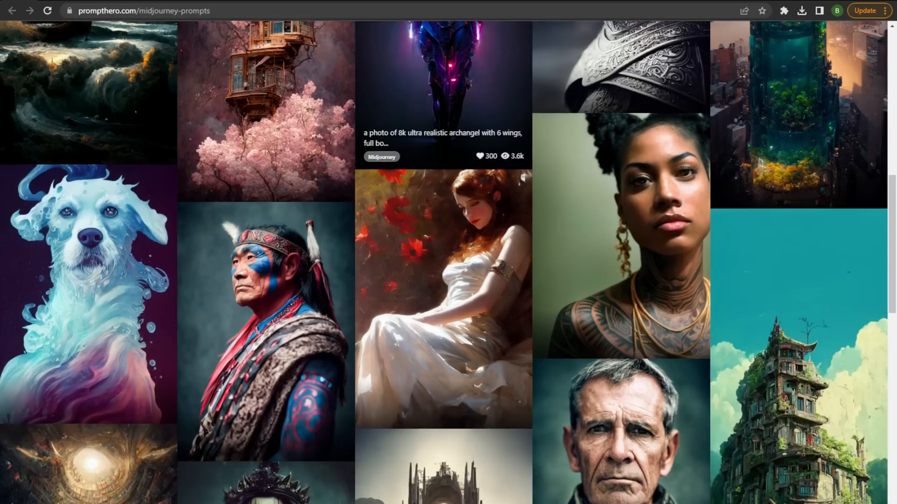
# - Scroll down through PromptHero's Midjourney prompt gallery
pyautogui.scroll(-3)
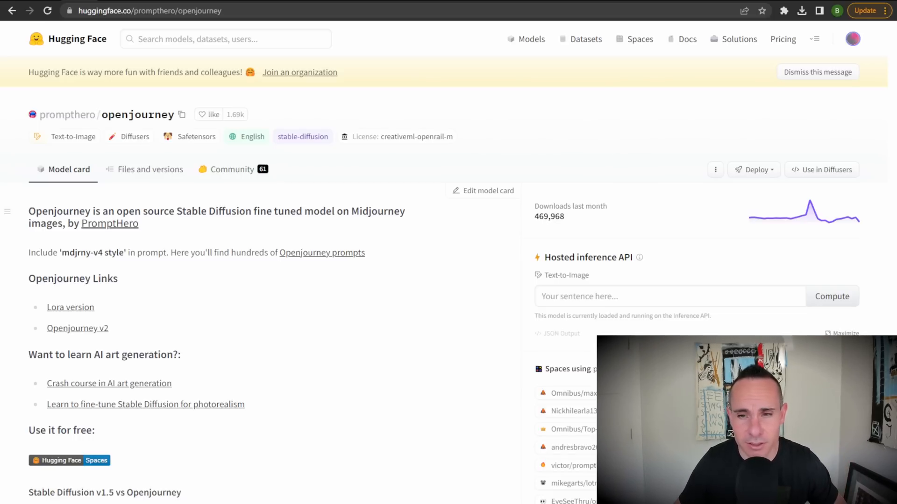
pyautogui.click(225, 39)
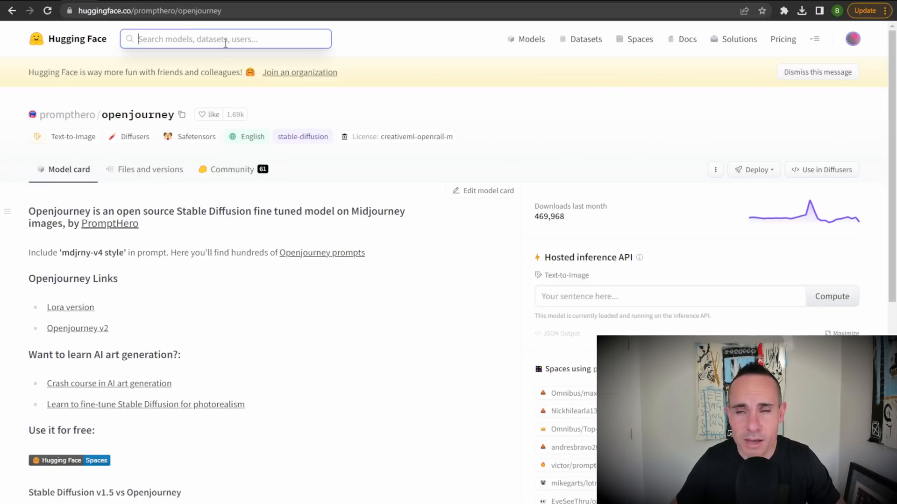
pyautogui.click(226, 39)
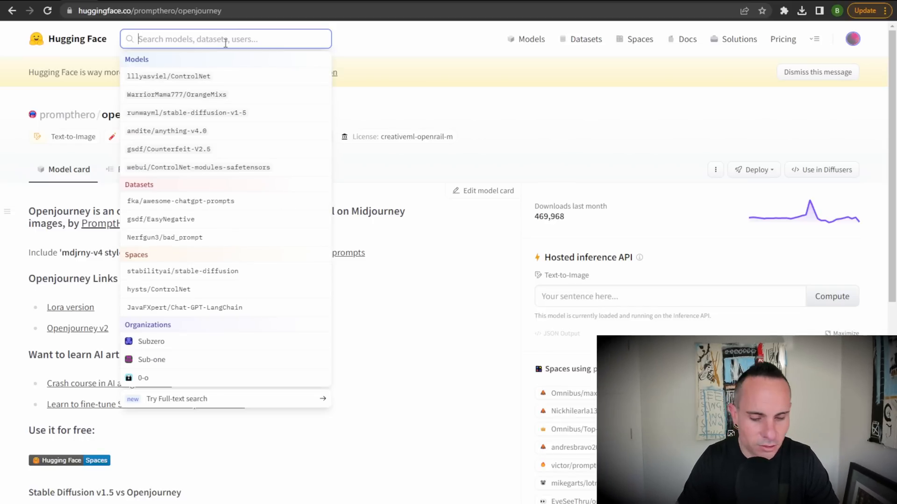
pyautogui.write('open')
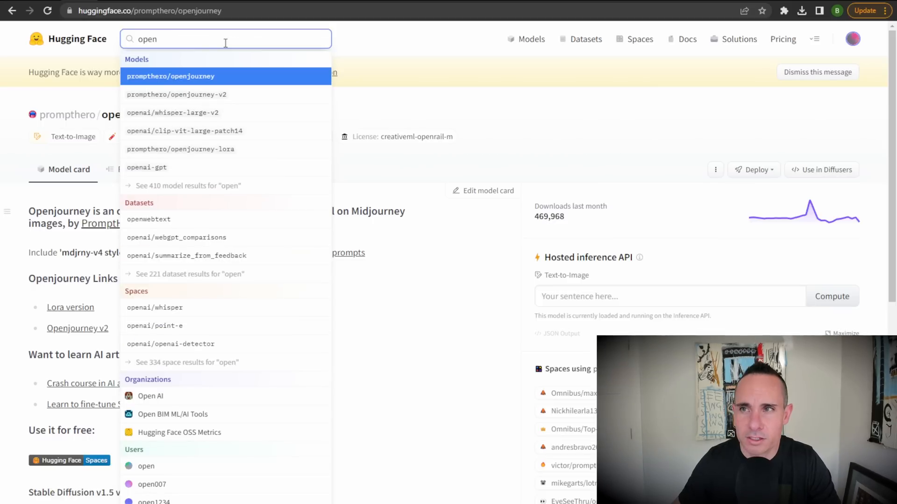
pyautogui.moveTo(230, 163)
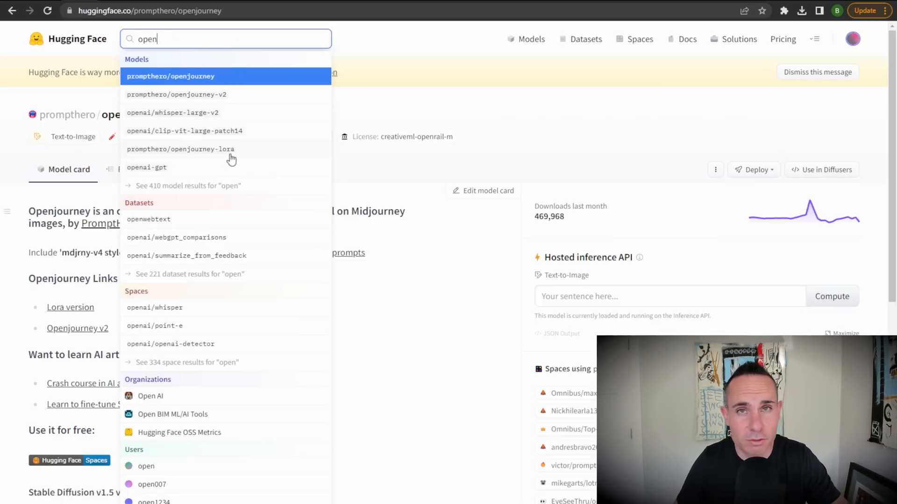
pyautogui.click(265, 331)
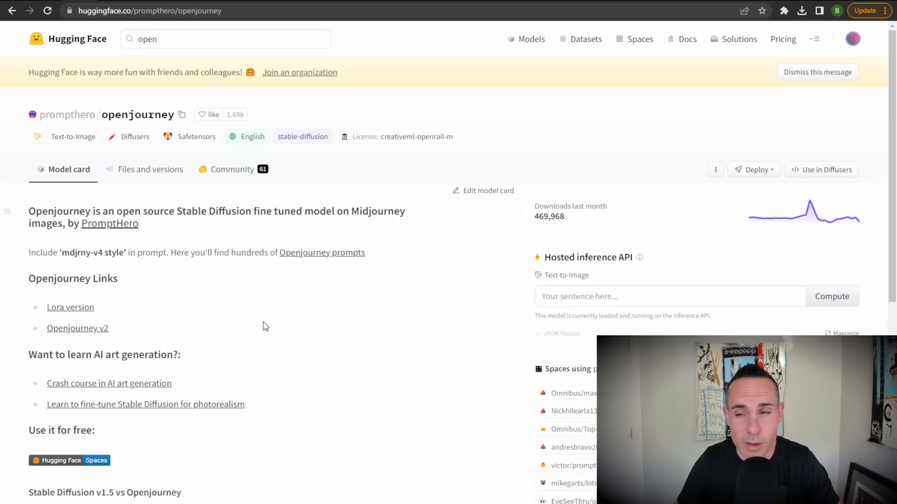
pyautogui.moveTo(310, 256)
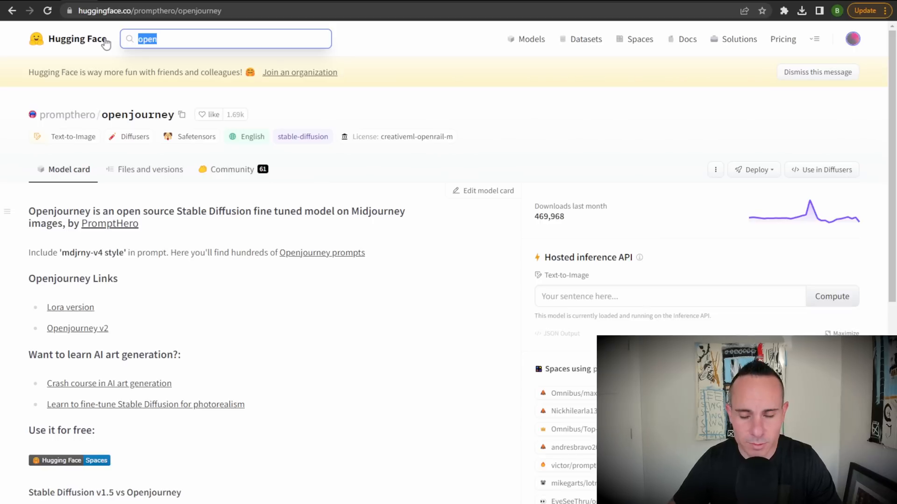
# - Search Hugging Face for 'mid' (Midjourney) and pick a result from the dropdown
pyautogui.write('midjou')
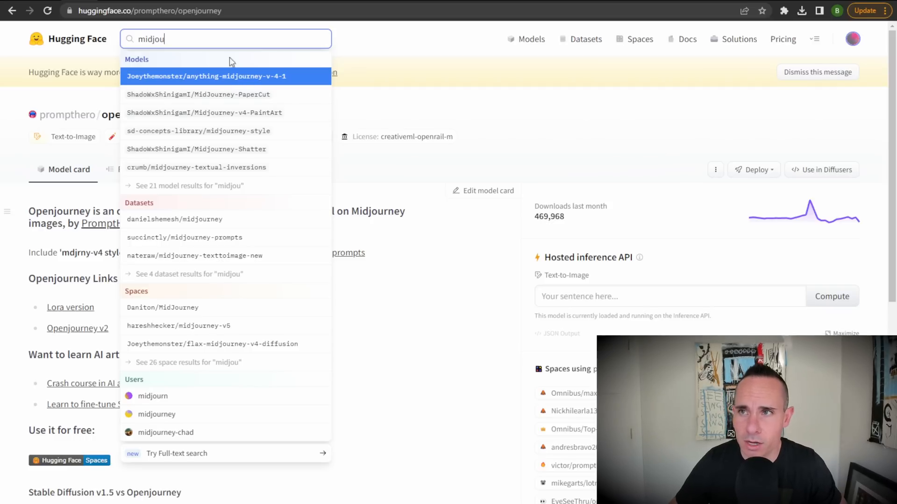
pyautogui.click(207, 77)
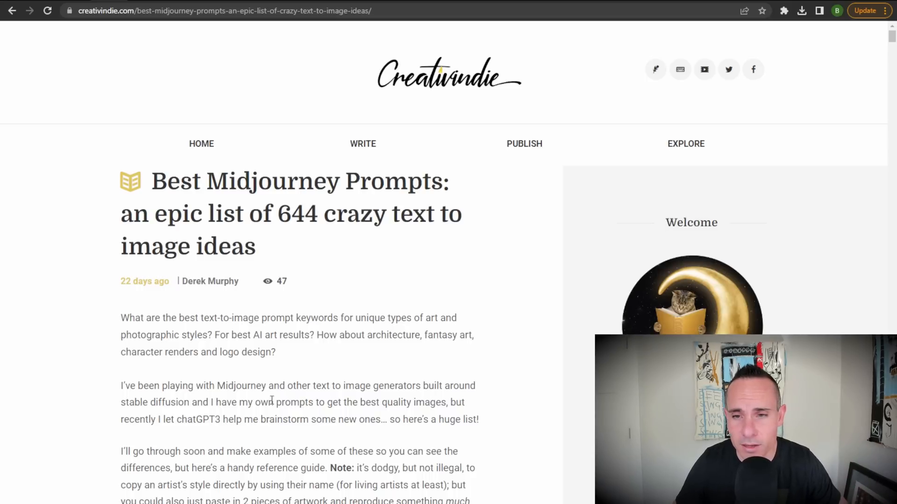
# - Scroll through the article's style keyword categories and example image grids, then back up
pyautogui.scroll(-3)
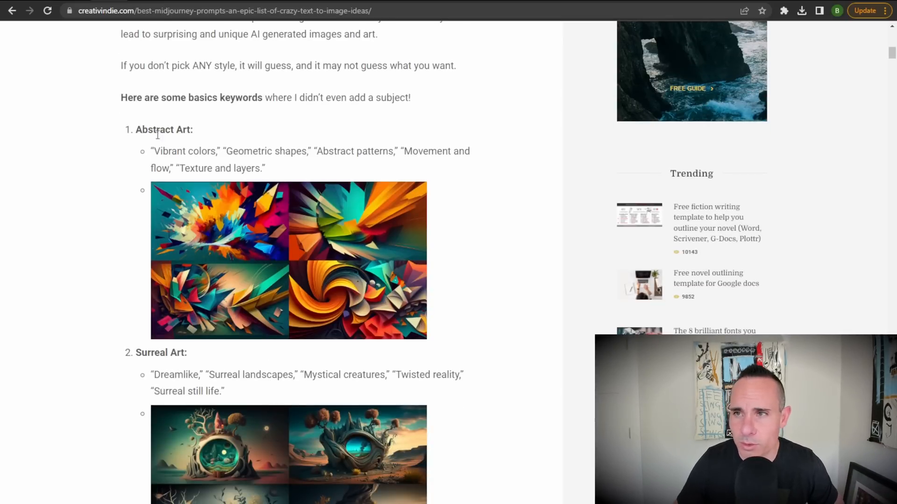
pyautogui.scroll(-3)
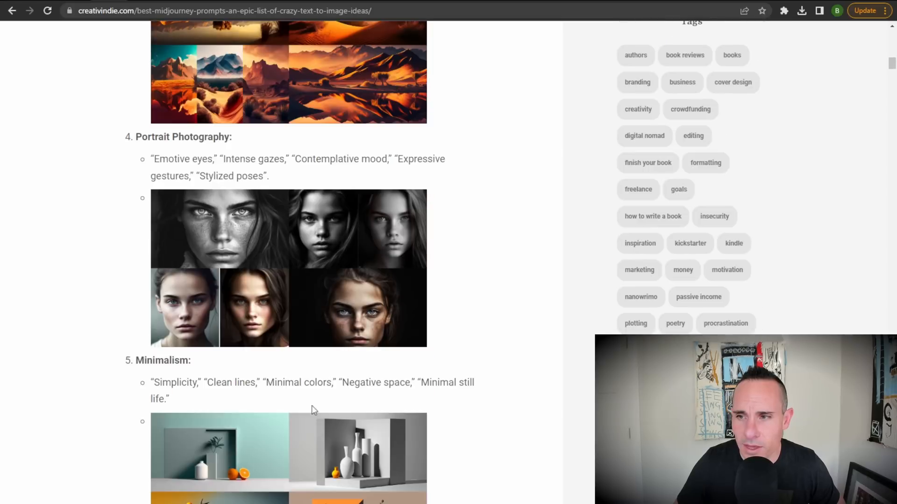
pyautogui.scroll(3)
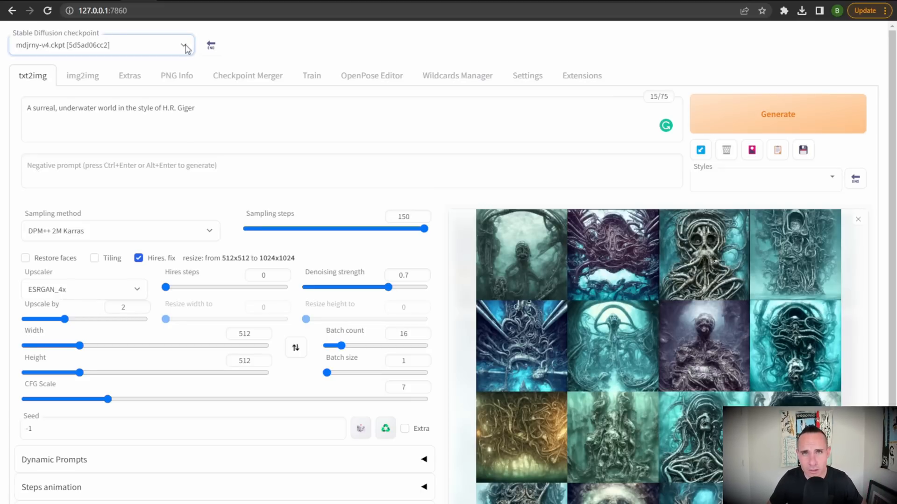
pyautogui.moveTo(166, 55)
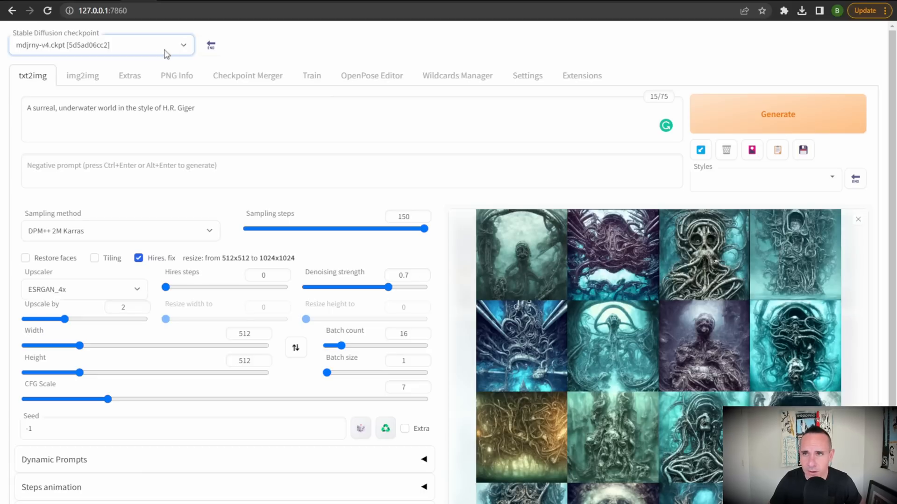
pyautogui.moveTo(178, 87)
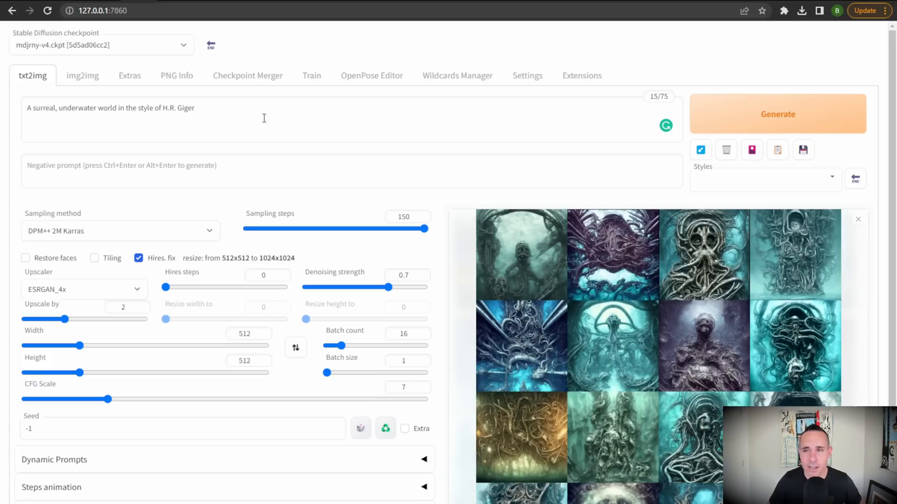
pyautogui.moveTo(108, 241)
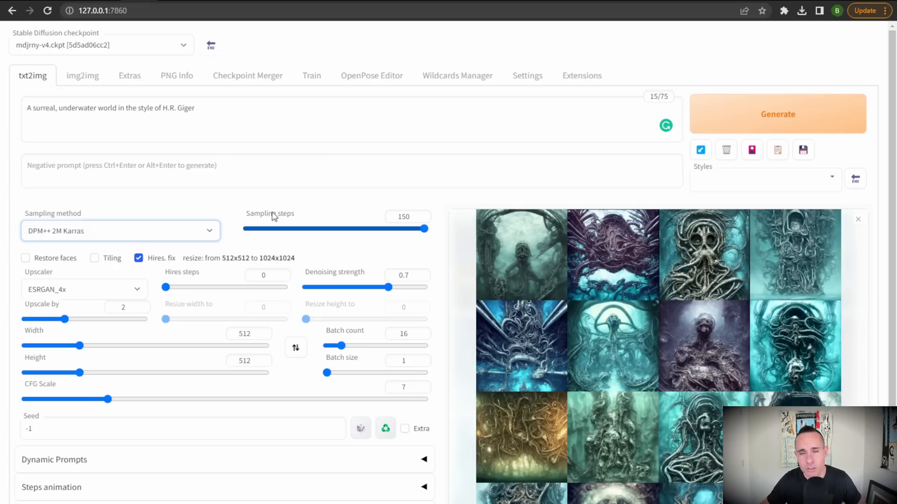
pyautogui.moveTo(265, 199)
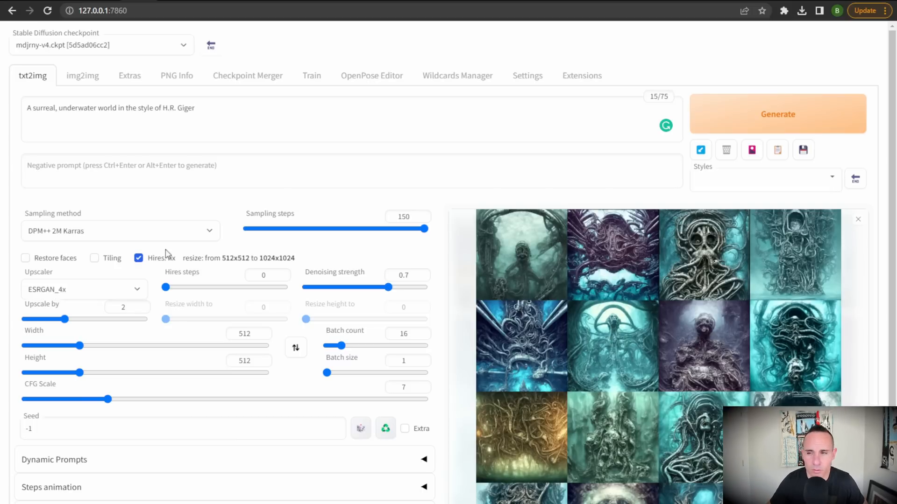
pyautogui.moveTo(456, 183)
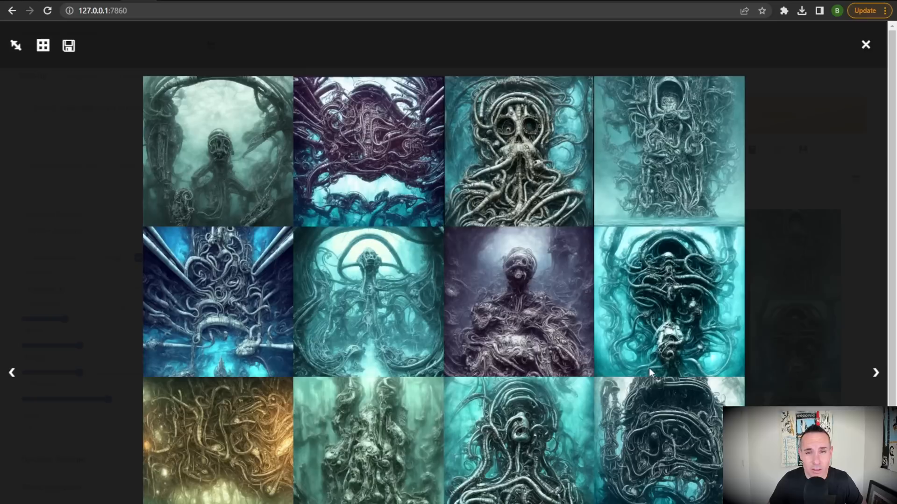
pyautogui.moveTo(710, 328)
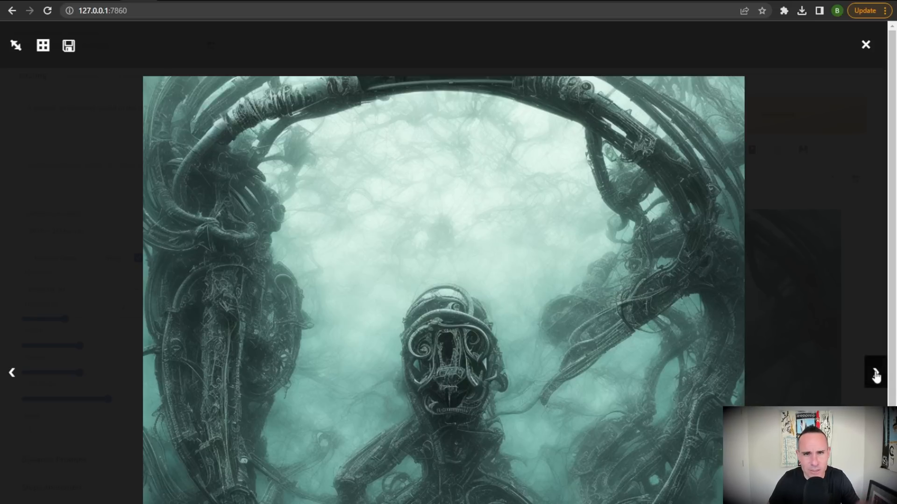
# - Page through five Giger-style images full size, return to the batch grid and close the viewer
pyautogui.click(877, 376)
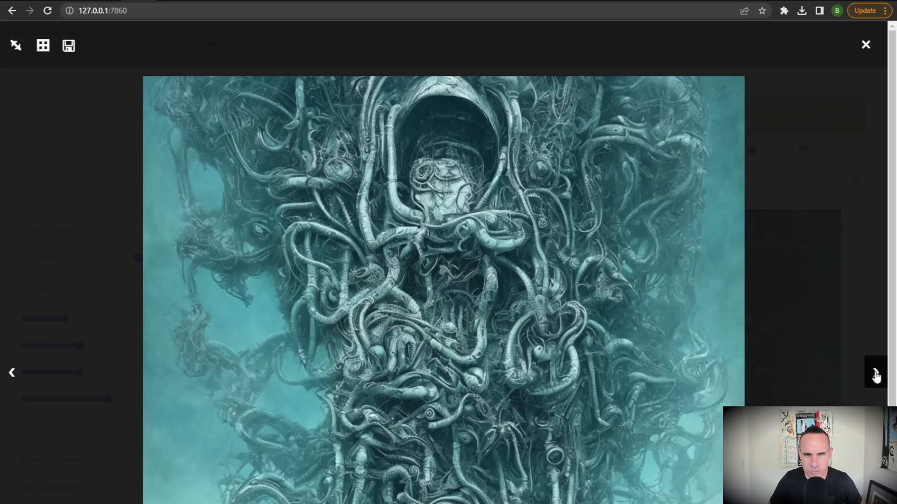
pyautogui.click(875, 375)
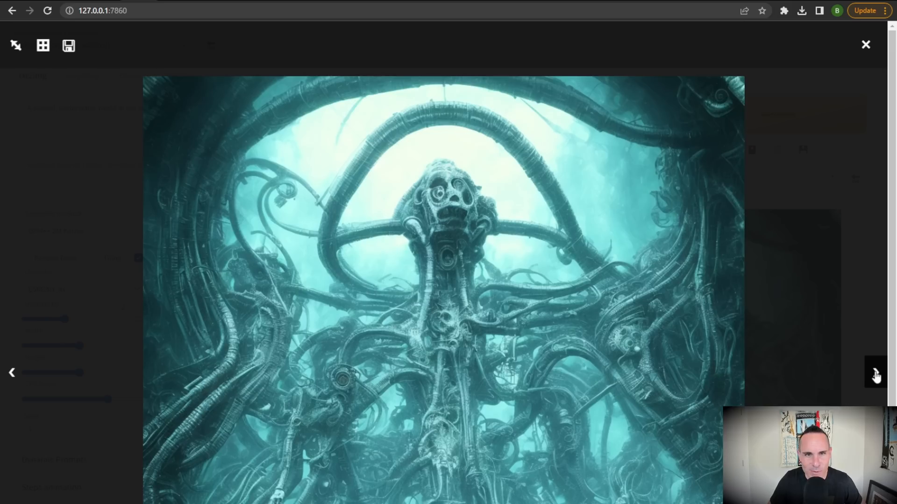
pyautogui.click(876, 374)
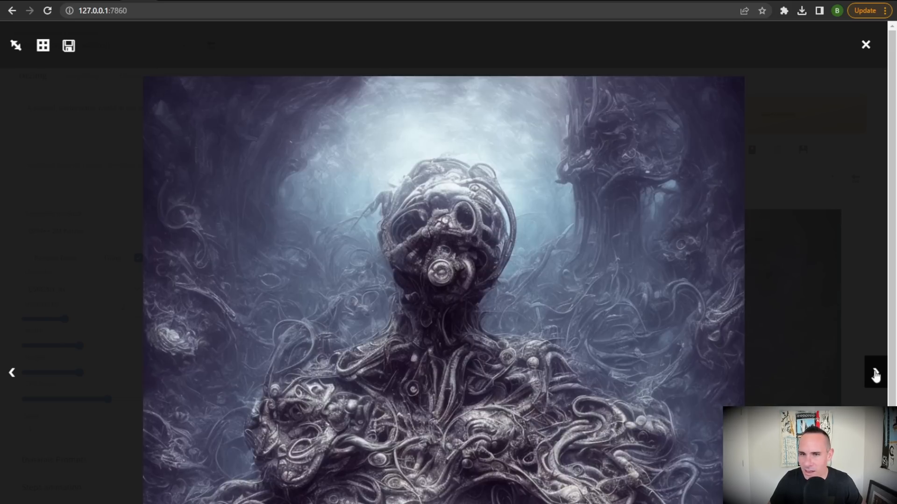
pyautogui.click(875, 376)
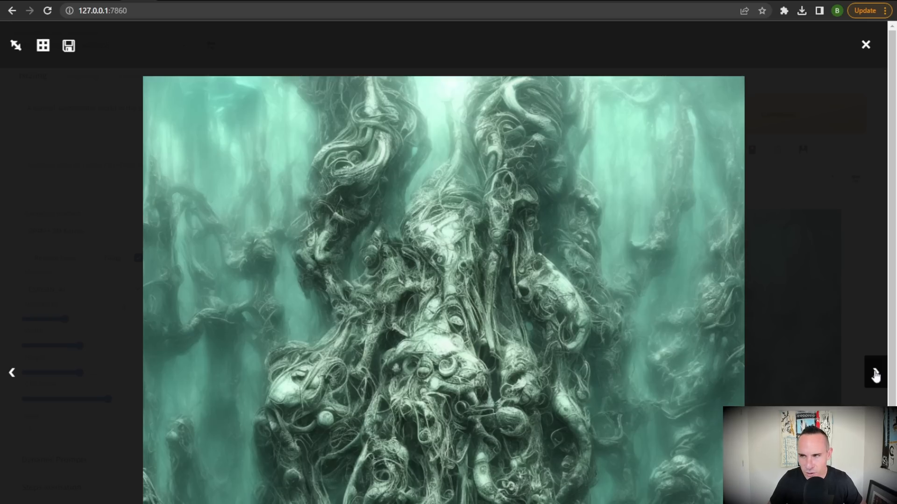
pyautogui.click(875, 373)
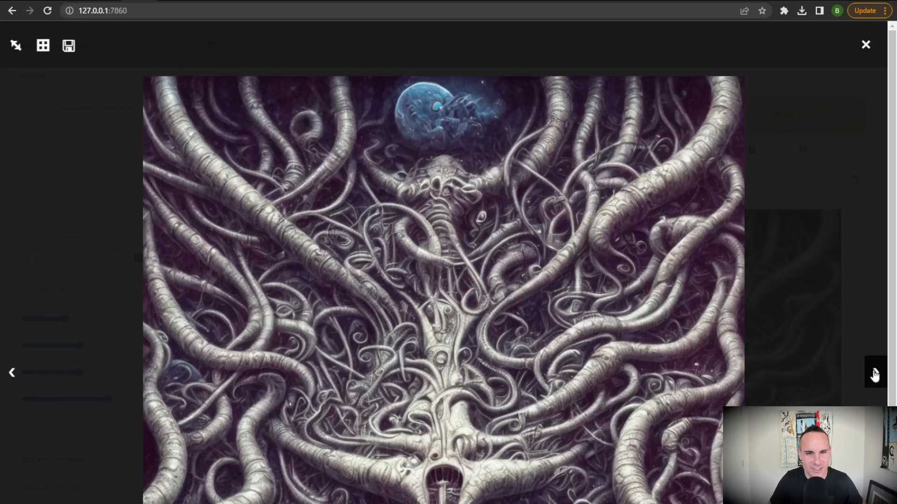
pyautogui.click(42, 47)
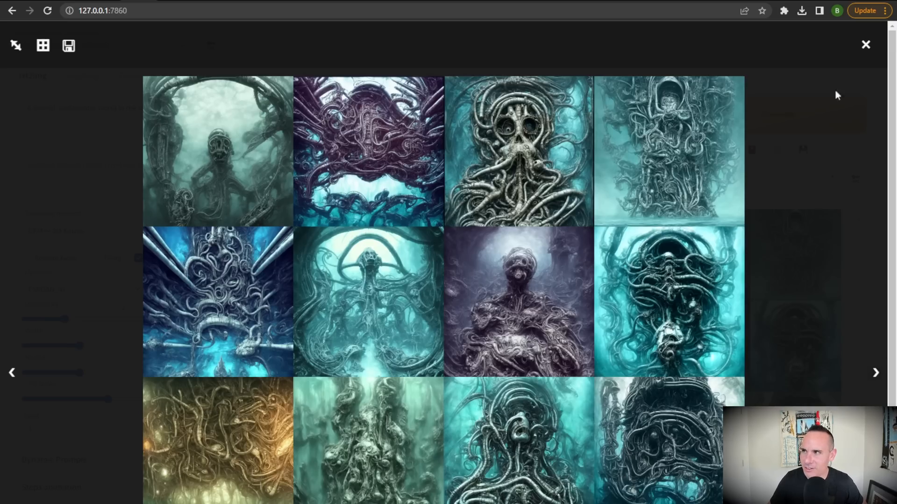
pyautogui.click(864, 43)
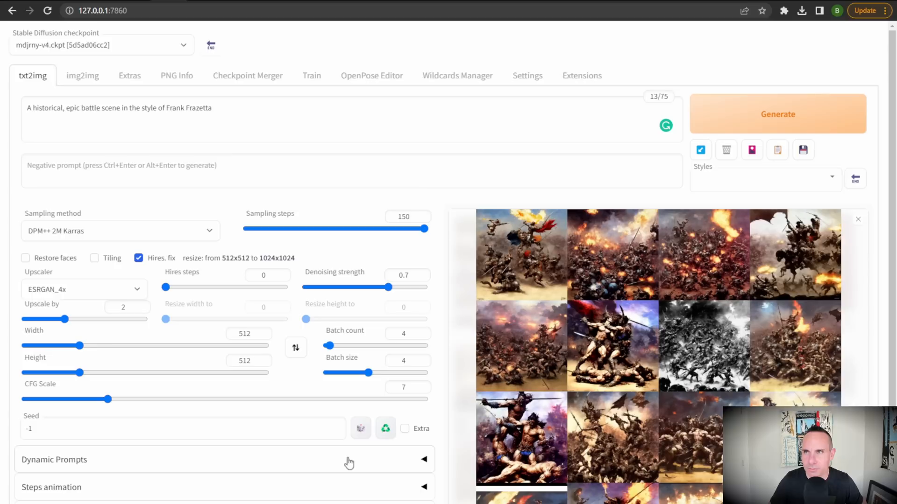
pyautogui.moveTo(241, 187)
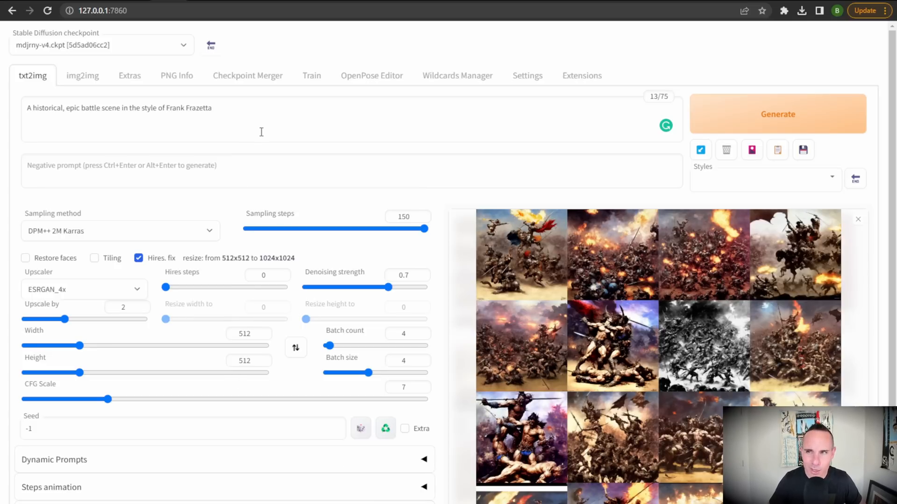
pyautogui.moveTo(259, 134)
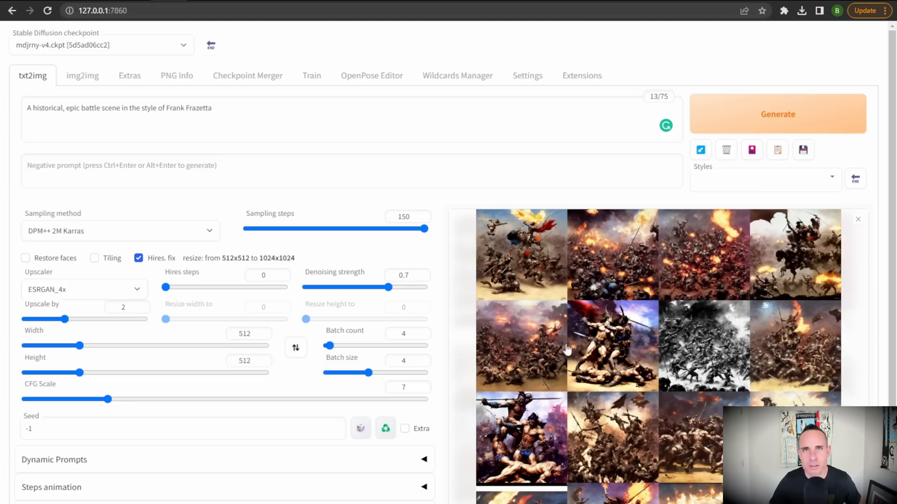
pyautogui.moveTo(672, 343)
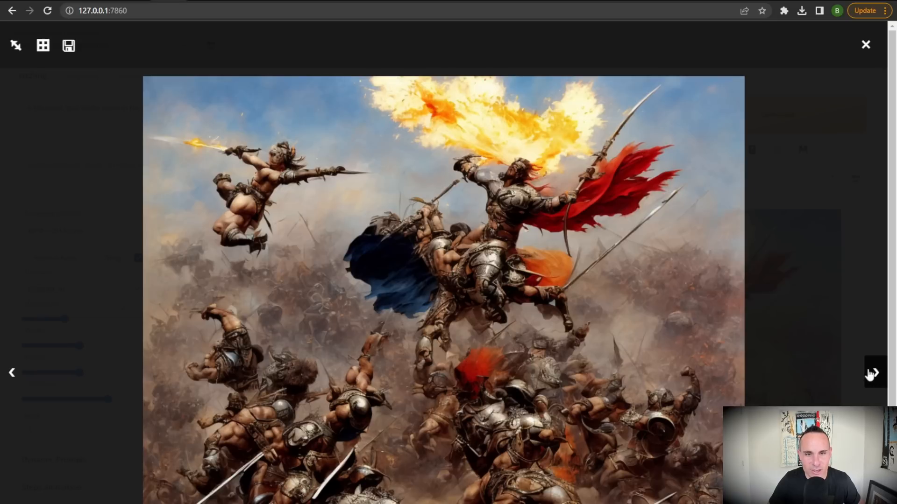
# - Step through five Frazetta battle-scene images at full size and close the viewer
pyautogui.click(875, 375)
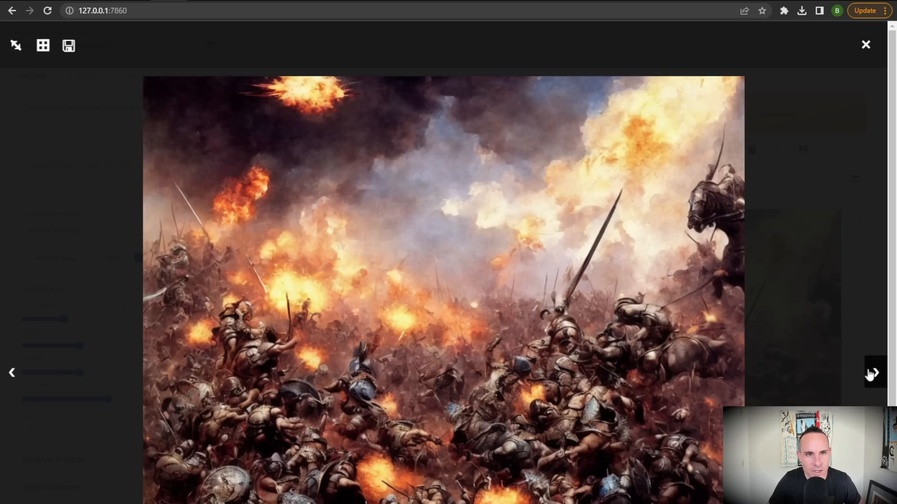
pyautogui.click(875, 373)
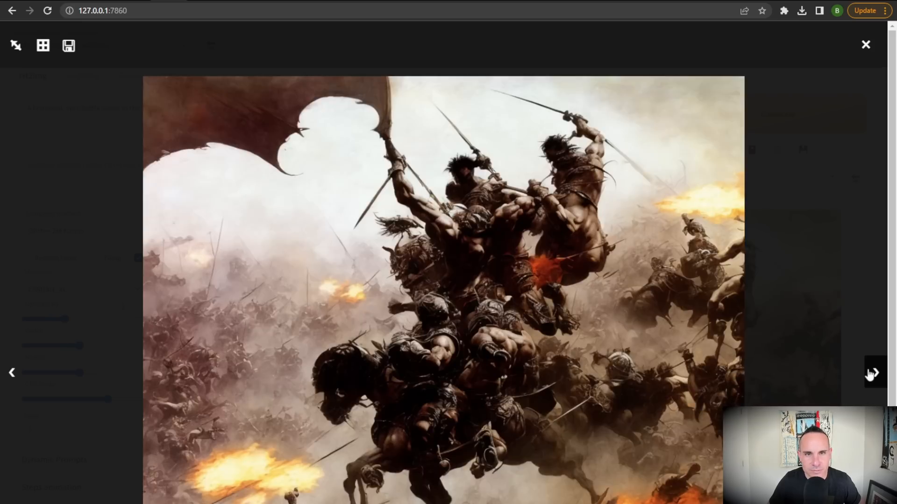
pyautogui.click(874, 375)
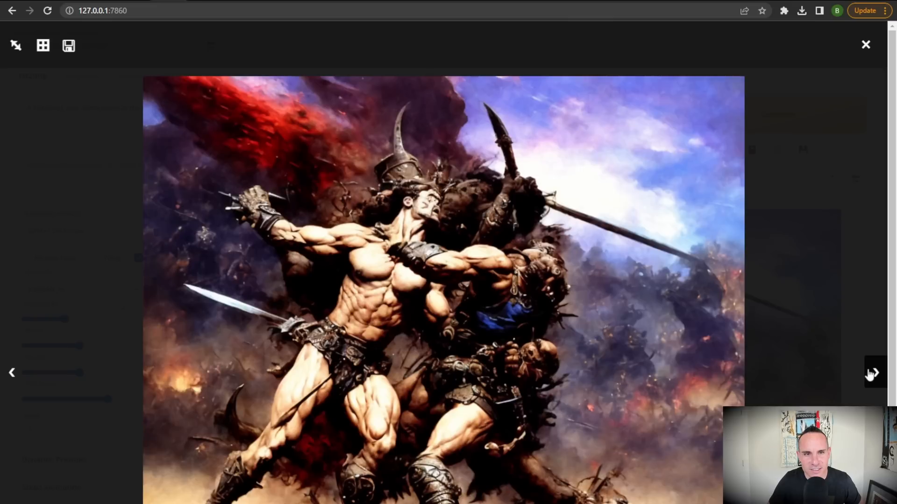
pyautogui.click(874, 373)
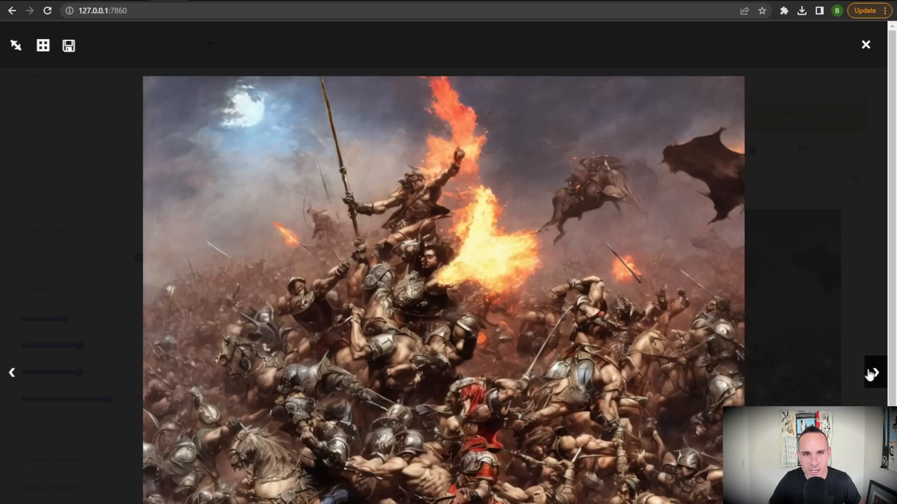
pyautogui.click(873, 373)
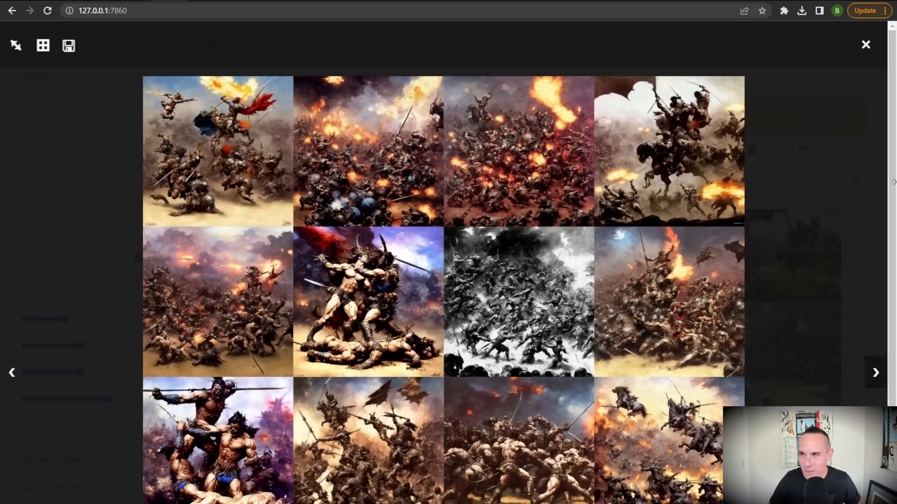
pyautogui.click(864, 43)
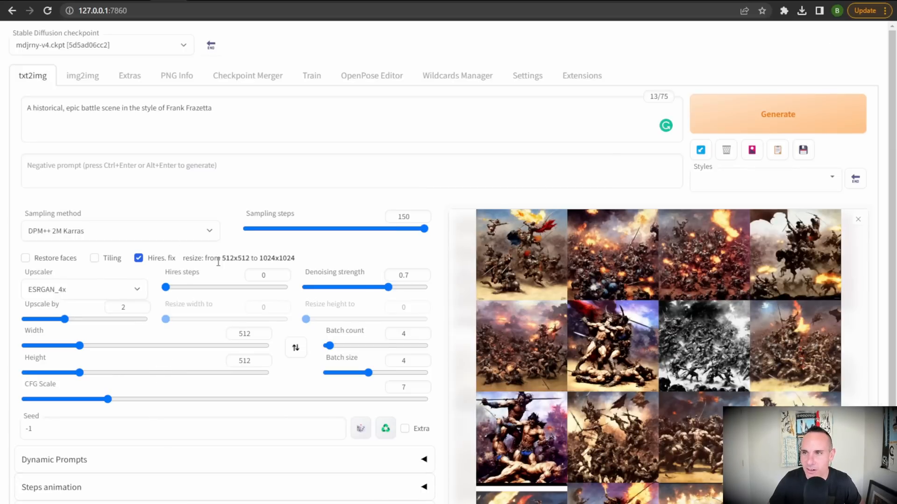
pyautogui.moveTo(327, 244)
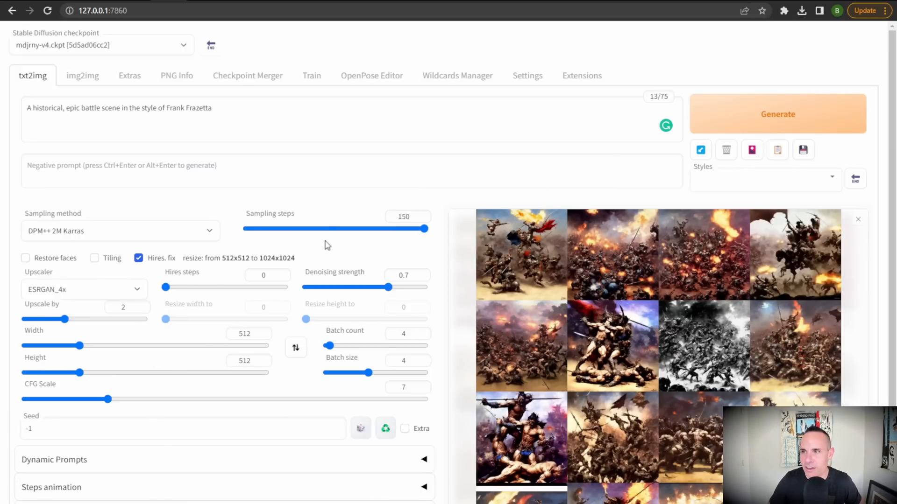
pyautogui.moveTo(268, 417)
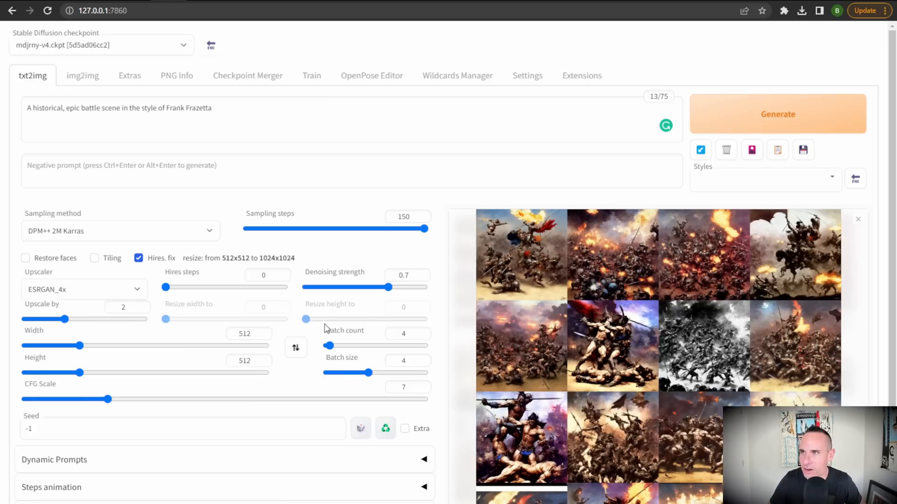
# - Enter the prompt 'A steampunk airship in the style of Jules Verne'
pyautogui.write('A steampunk airship in the style of Jules Verne')
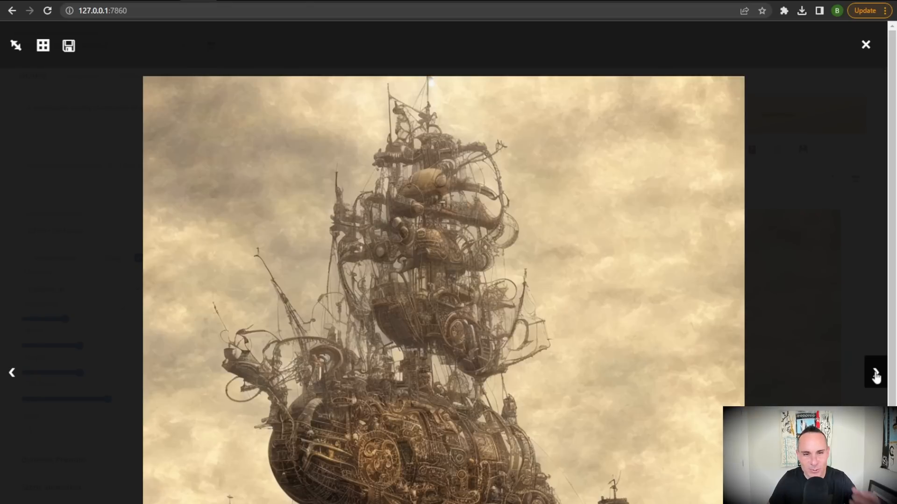
# - View the next steampunk airship images one at a time and close the viewer
pyautogui.click(875, 376)
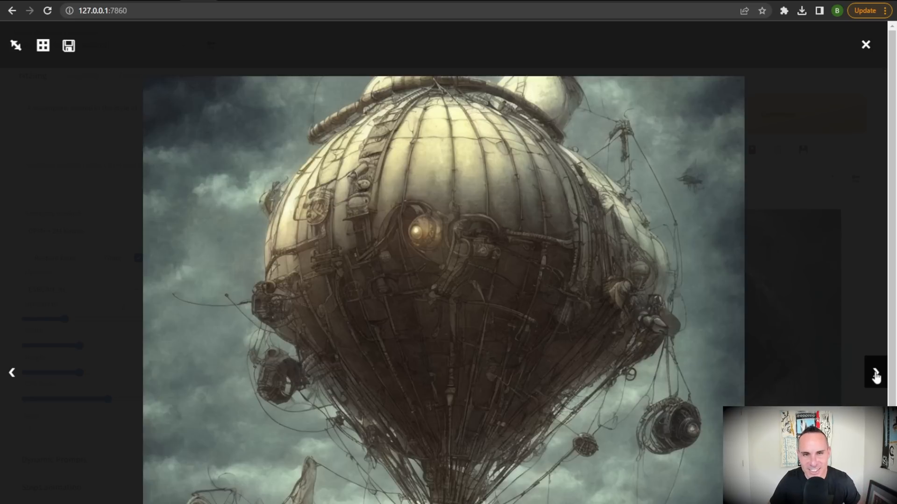
pyautogui.click(875, 375)
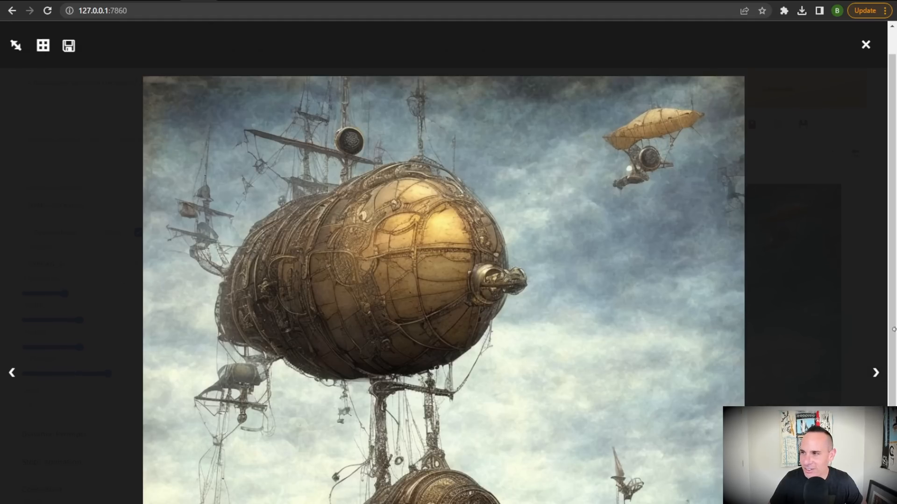
pyautogui.click(876, 374)
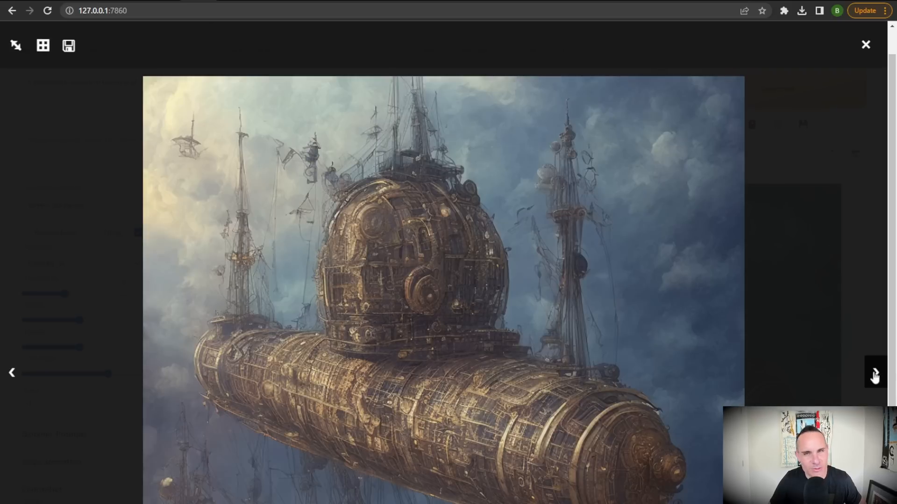
pyautogui.click(875, 375)
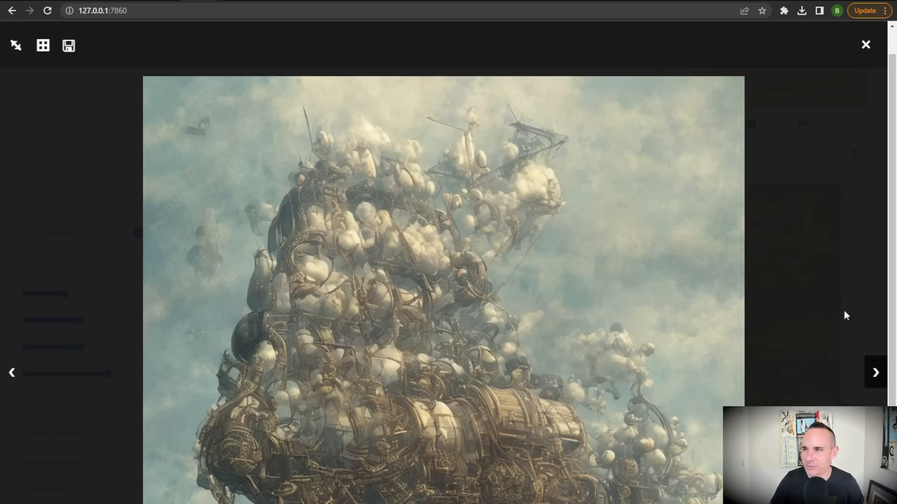
pyautogui.click(863, 43)
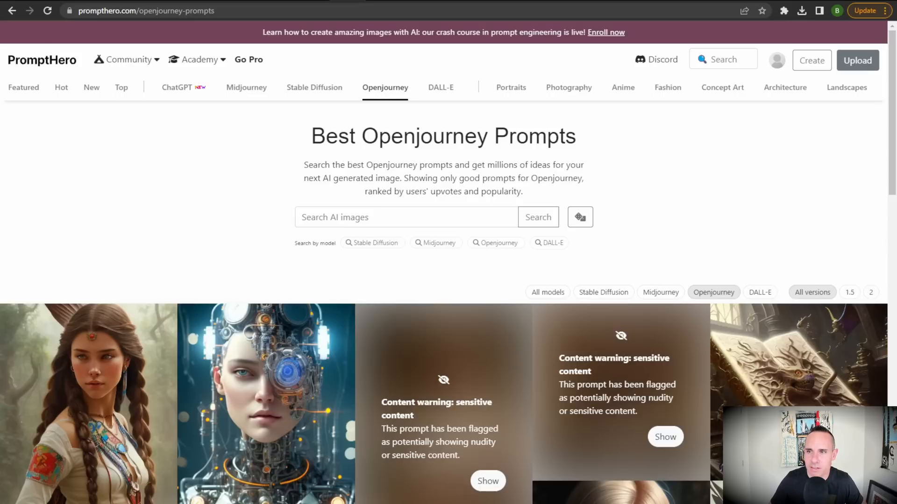
pyautogui.moveTo(425, 174)
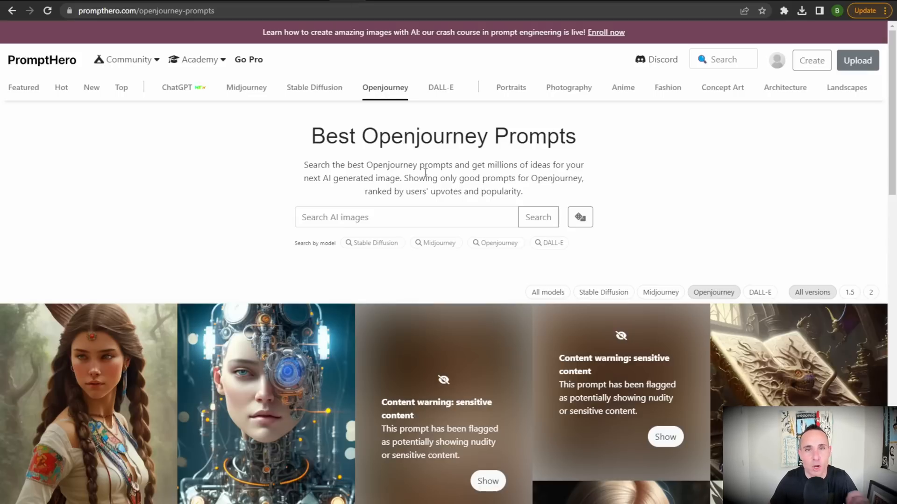
pyautogui.moveTo(521, 226)
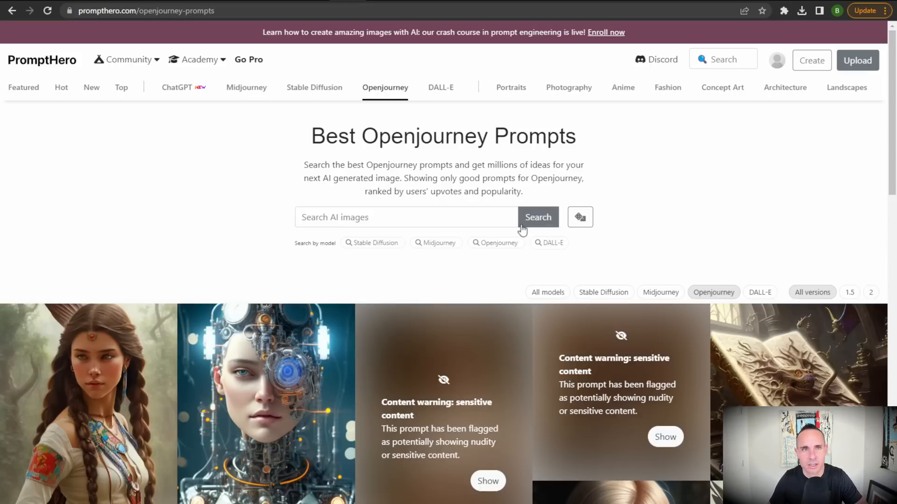
pyautogui.moveTo(232, 92)
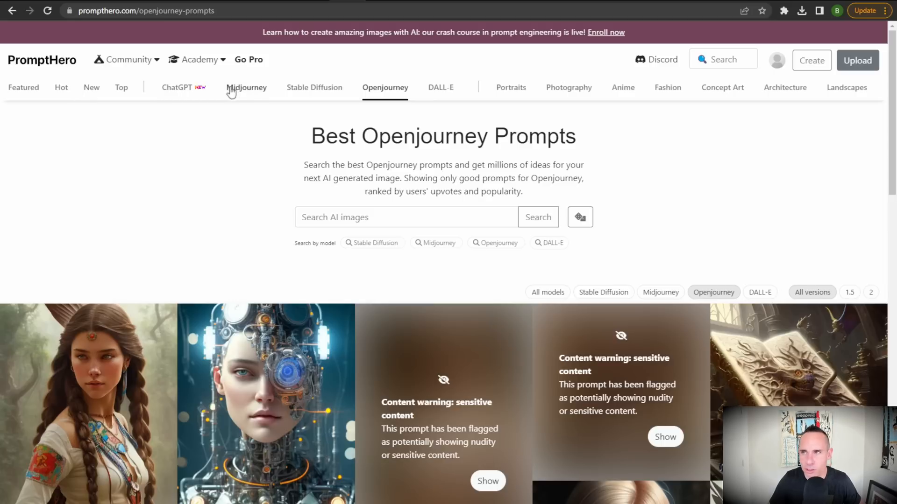
pyautogui.moveTo(291, 158)
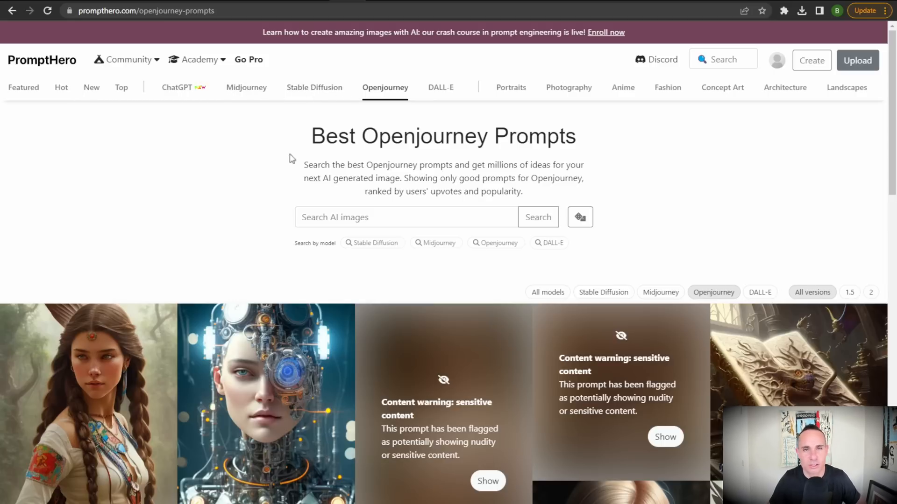
# - Scroll down the Openjourney gallery and select the ornate golden skull prompt
pyautogui.scroll(-3)
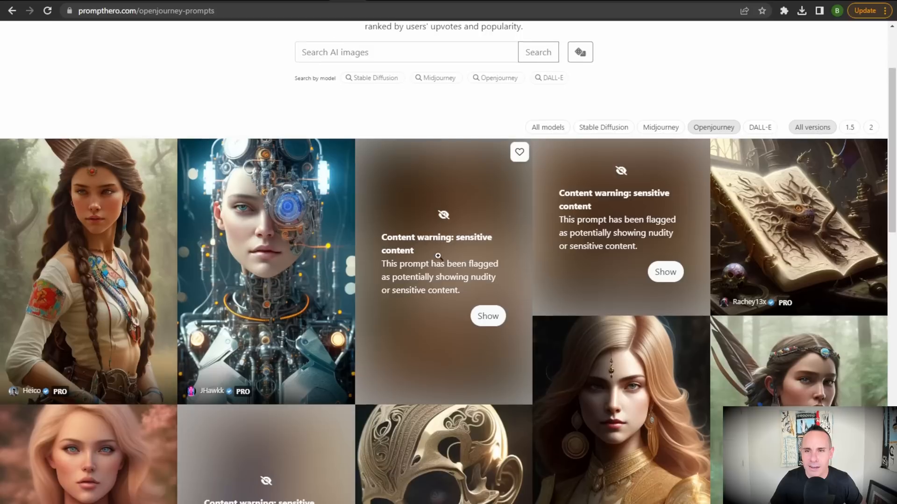
pyautogui.scroll(-3)
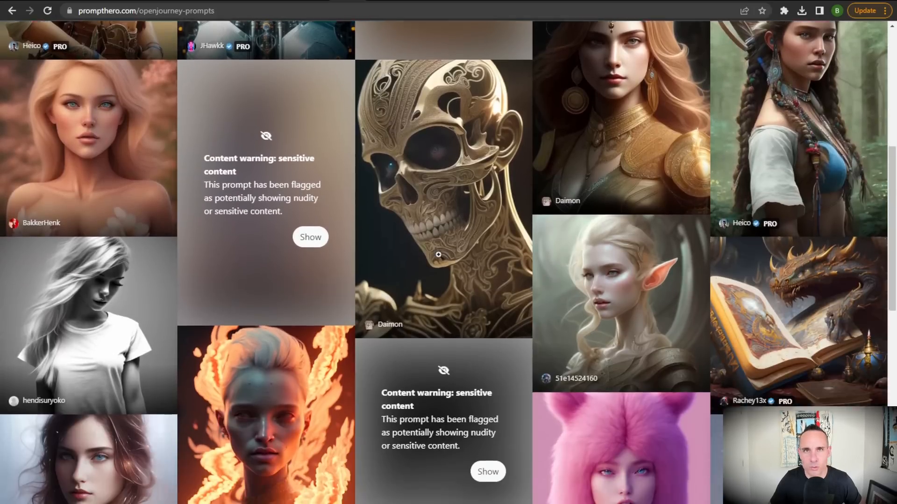
pyautogui.scroll(-3)
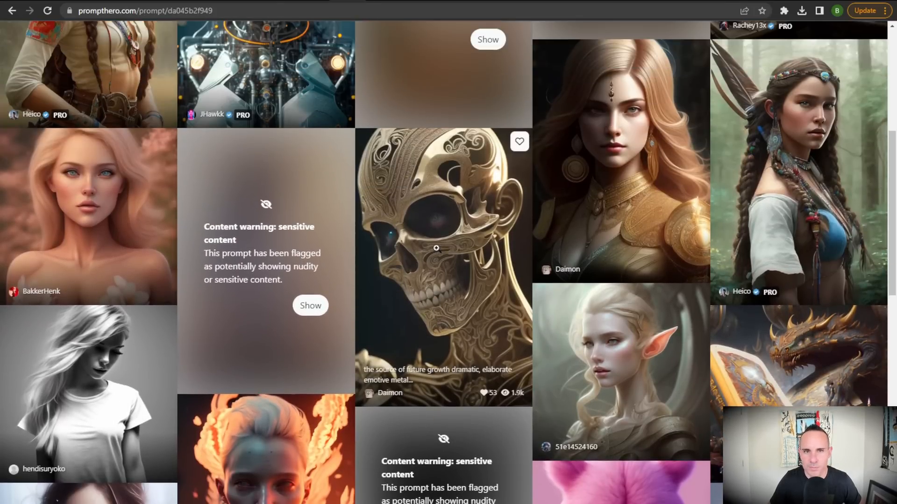
pyautogui.click(437, 247)
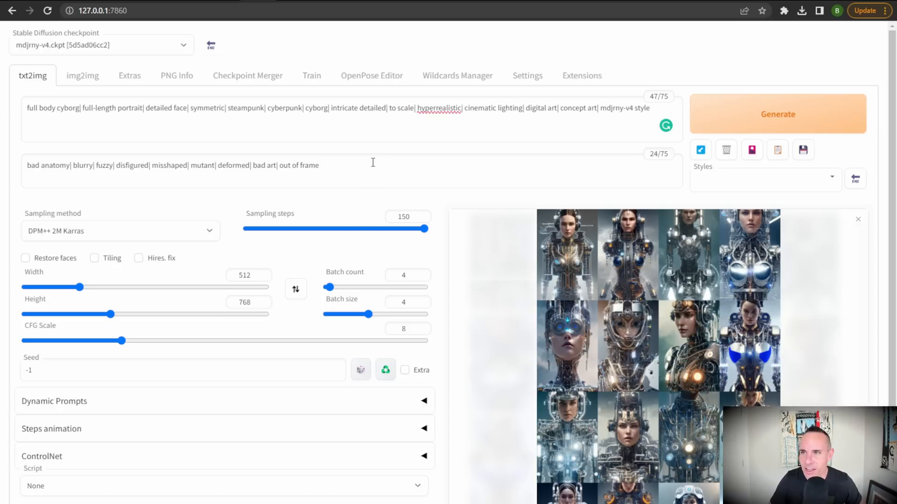
# - Select the whole negative prompt text (bad anatomy, blurry, deformed…)
pyautogui.moveTo(183, 165); pyautogui.dragTo(320, 165)
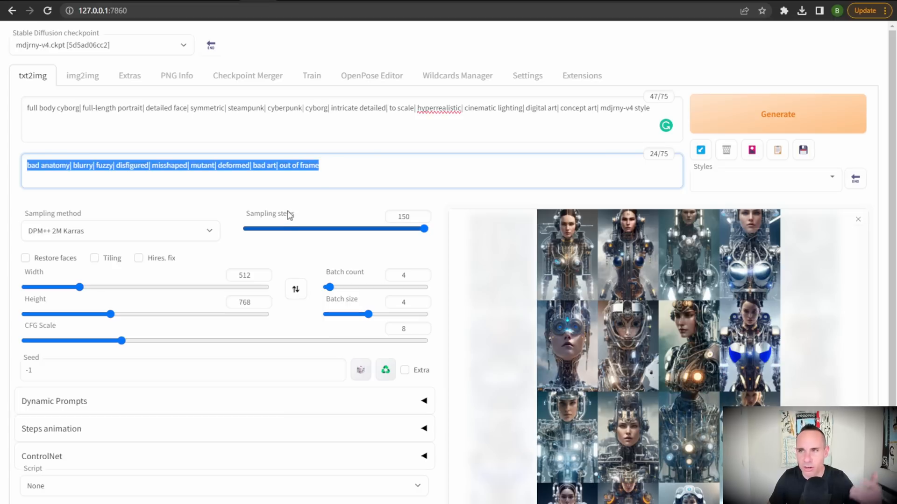
pyautogui.moveTo(194, 255)
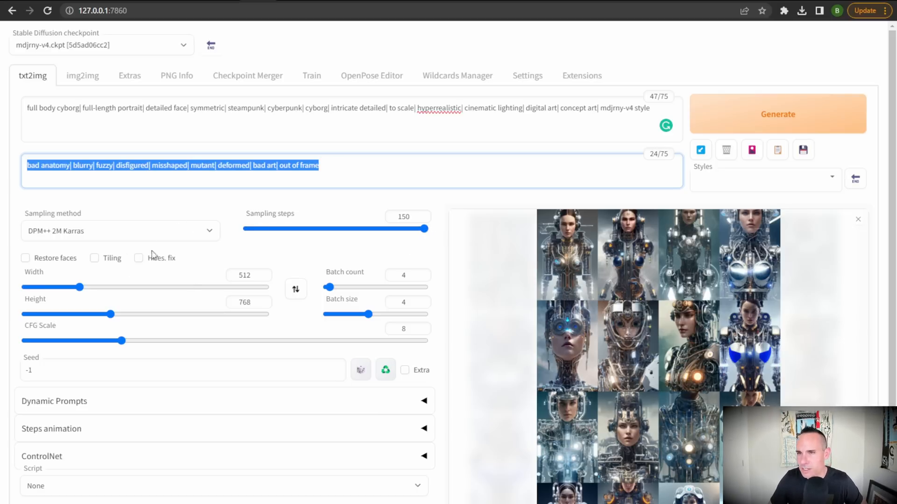
pyautogui.moveTo(203, 366)
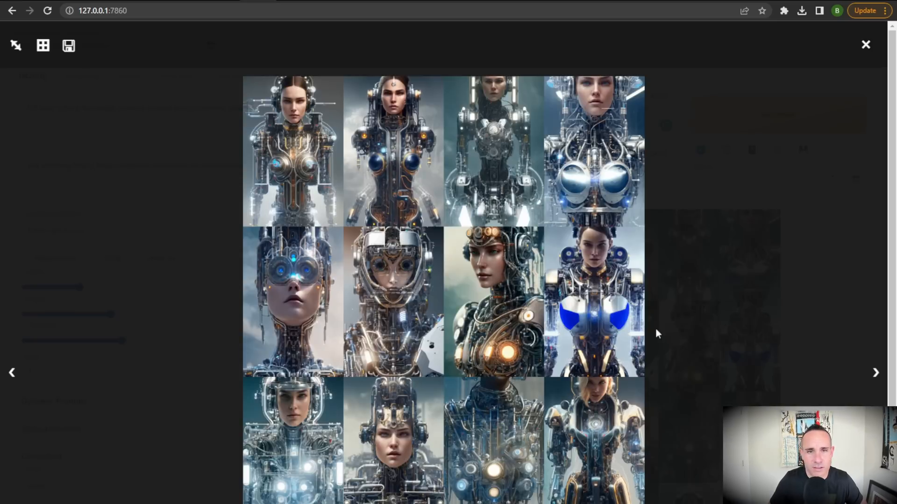
pyautogui.moveTo(876, 374)
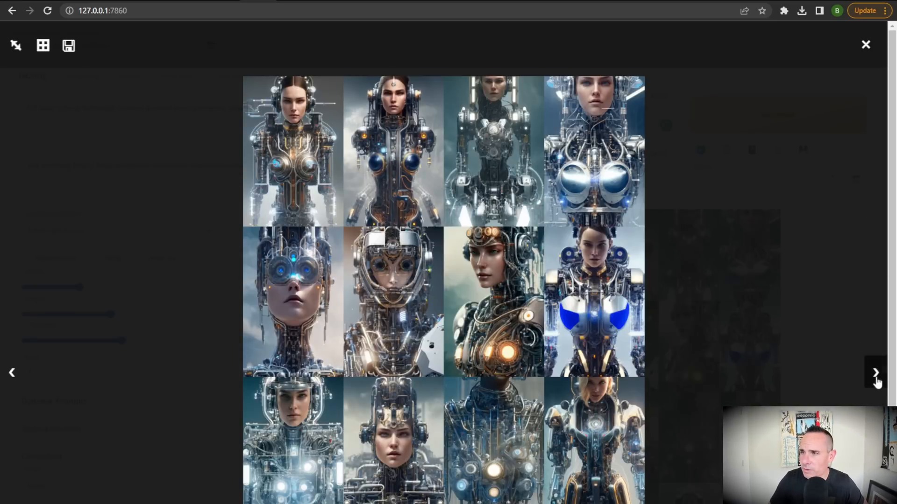
pyautogui.click(874, 376)
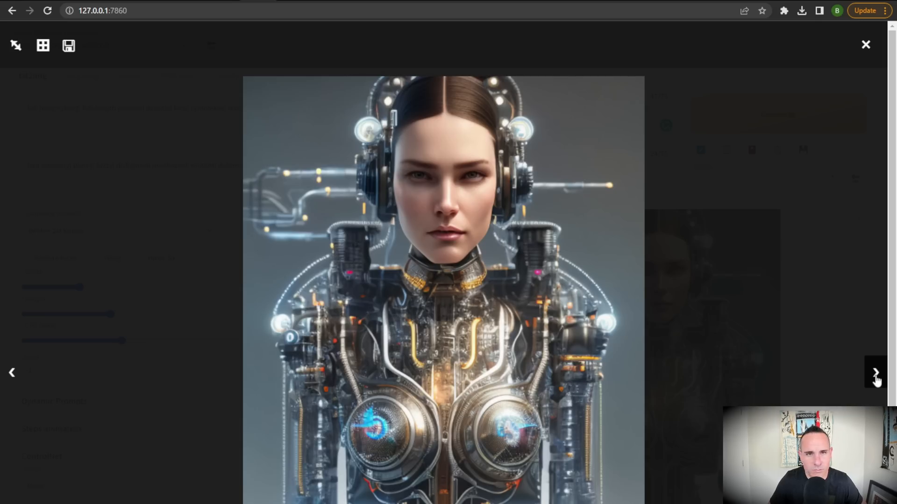
pyautogui.click(874, 373)
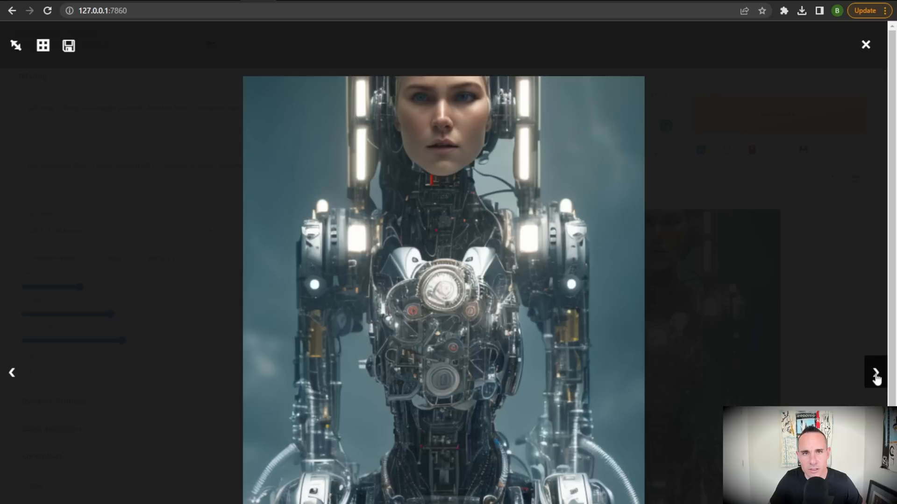
pyautogui.click(884, 376)
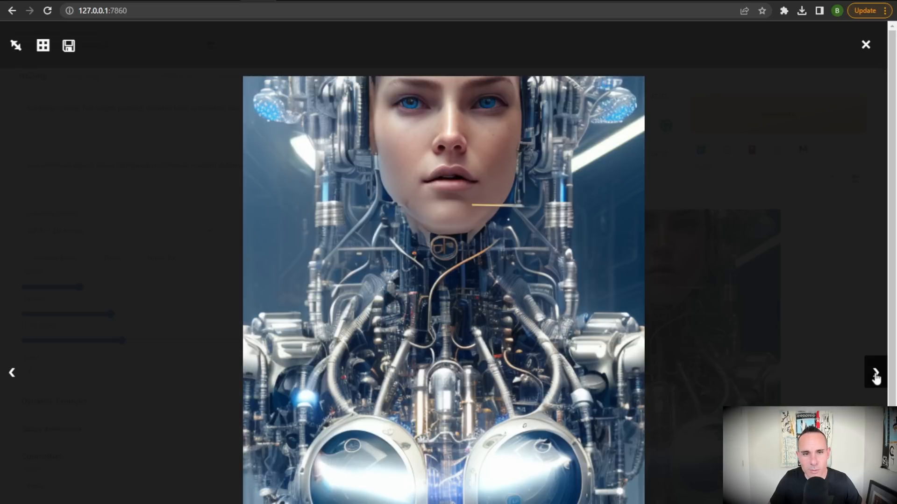
pyautogui.click(875, 374)
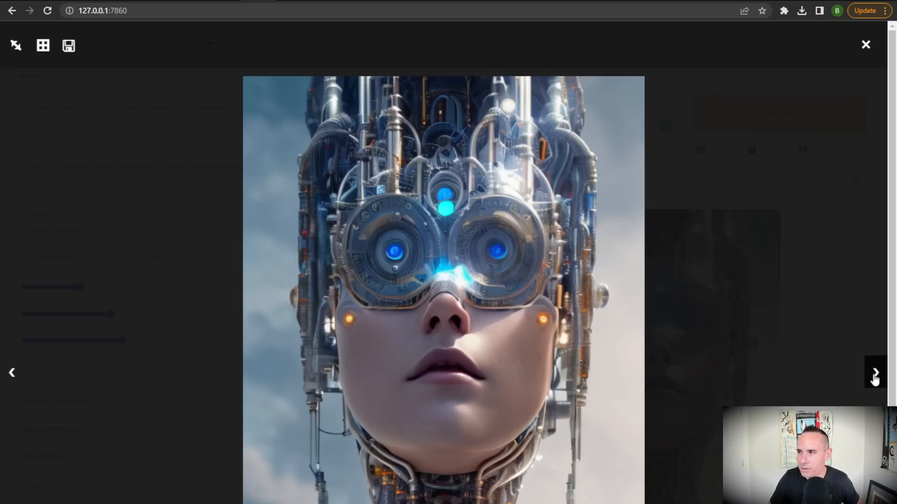
pyautogui.click(874, 373)
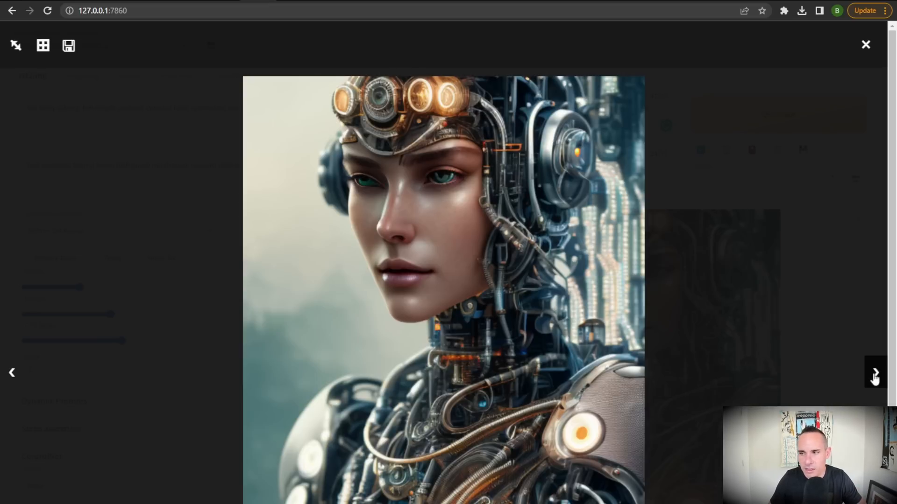
pyautogui.click(875, 377)
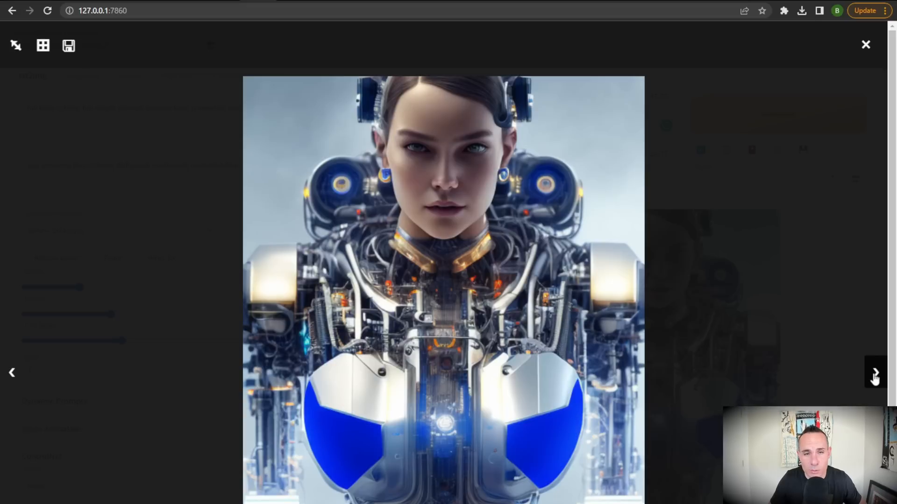
pyautogui.click(873, 376)
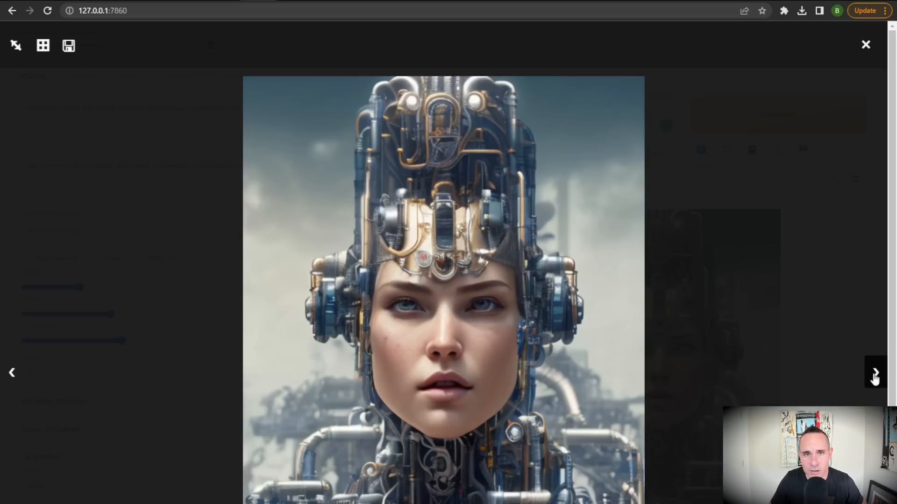
pyautogui.click(875, 373)
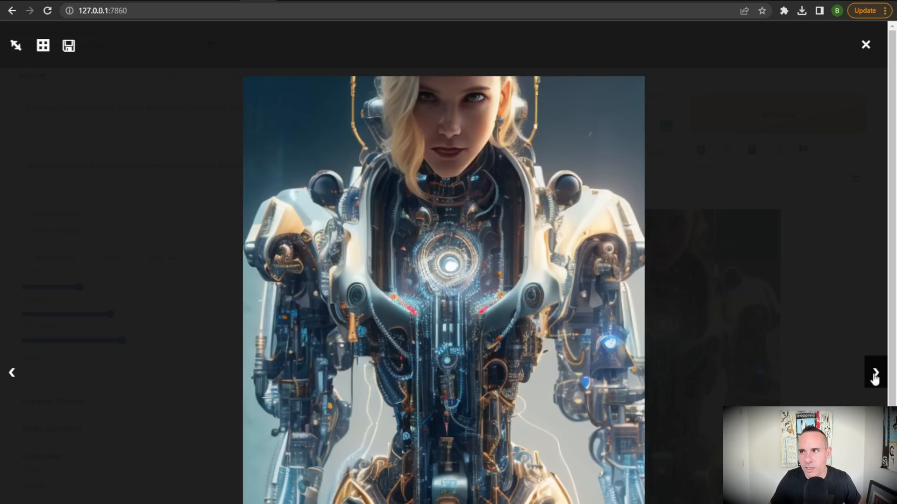
pyautogui.click(876, 373)
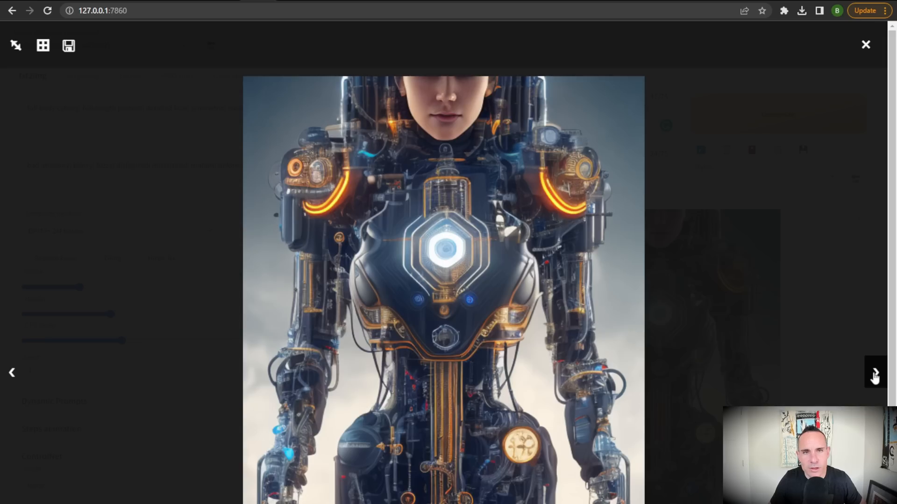
pyautogui.click(873, 373)
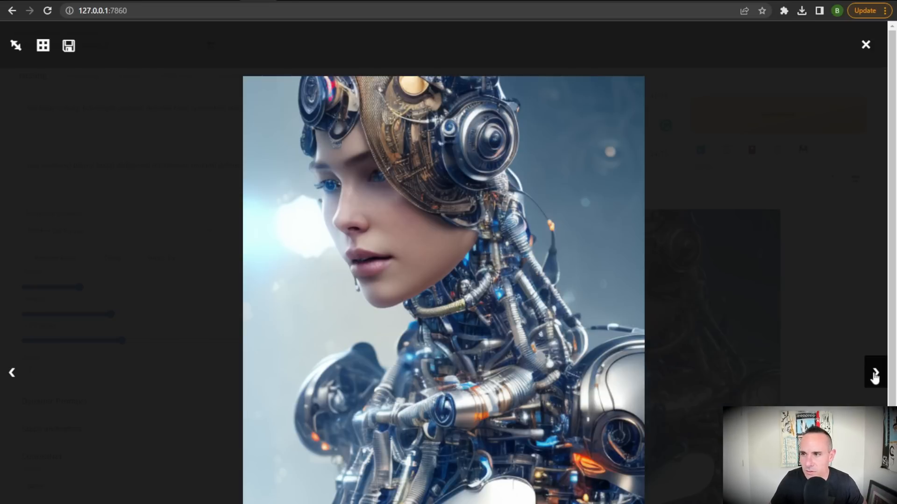
pyautogui.click(43, 47)
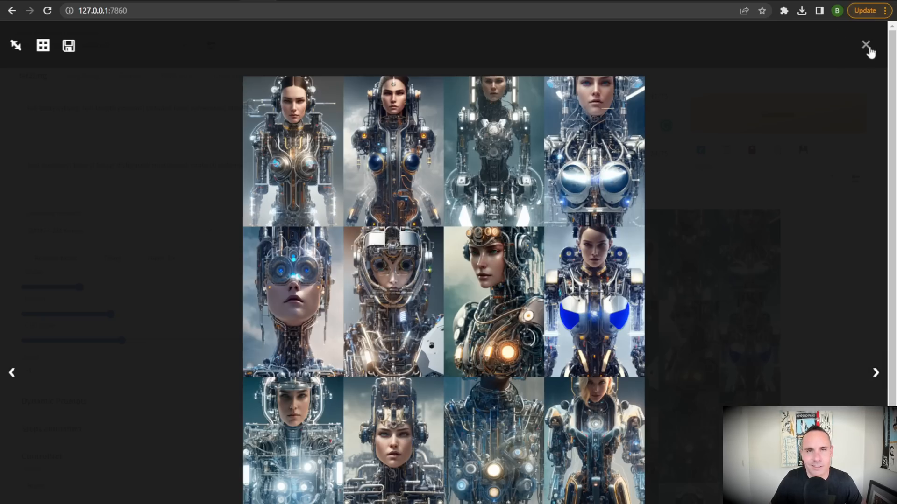
pyautogui.click(864, 44)
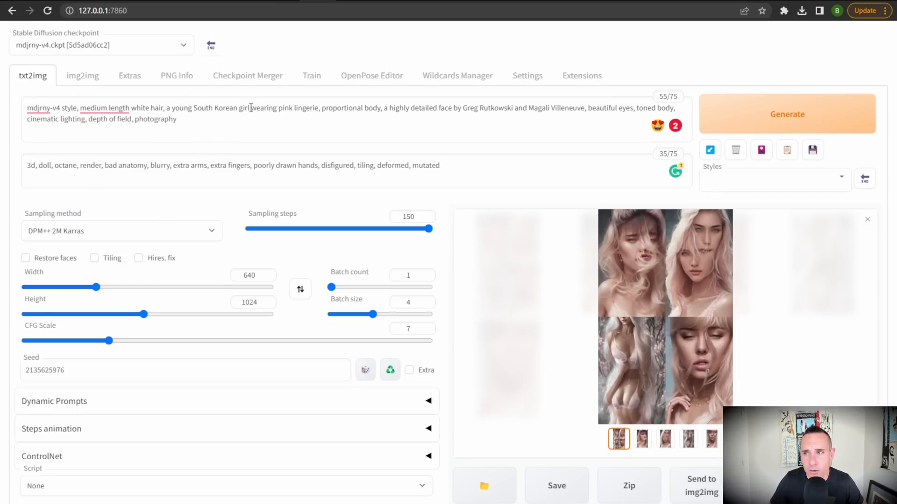
# - Select the negative prompt text of the white-haired portrait prompt
pyautogui.click(275, 126)
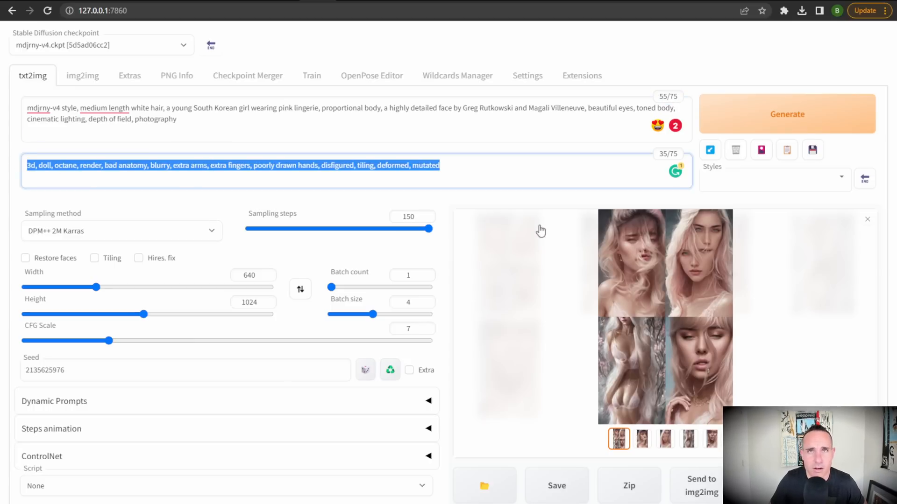
pyautogui.moveTo(256, 418)
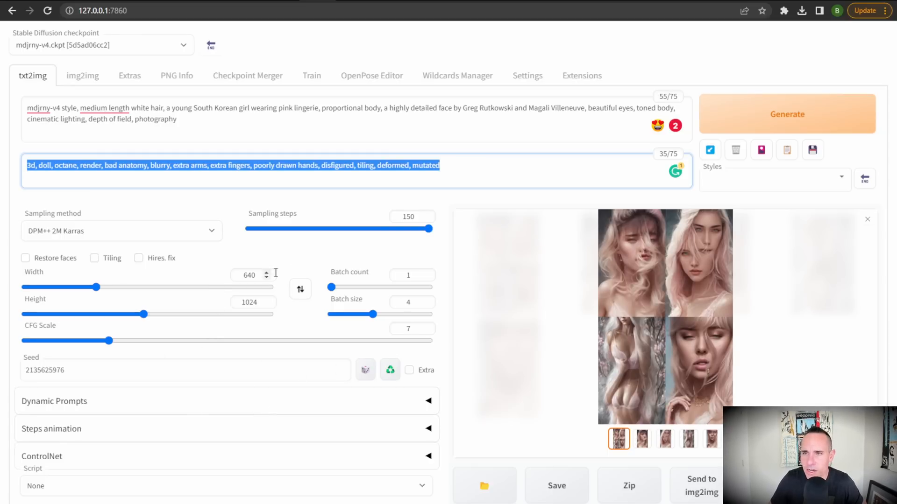
pyautogui.moveTo(676, 324)
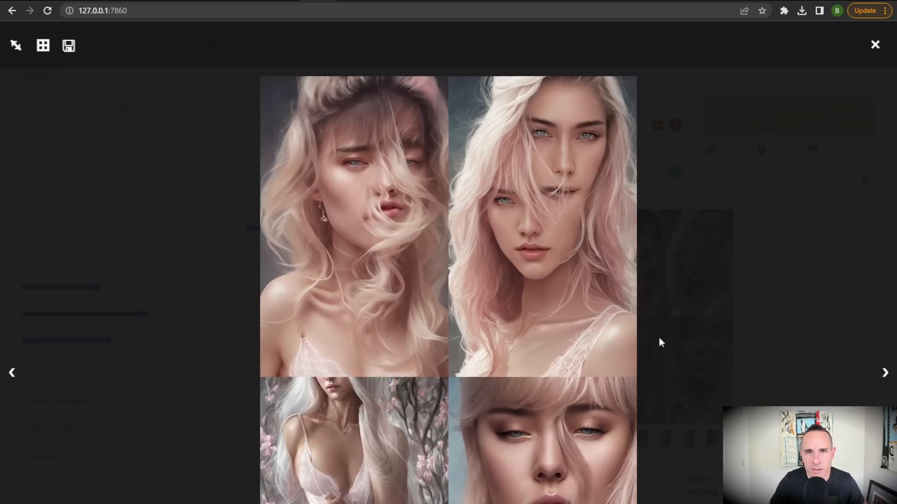
pyautogui.moveTo(884, 381)
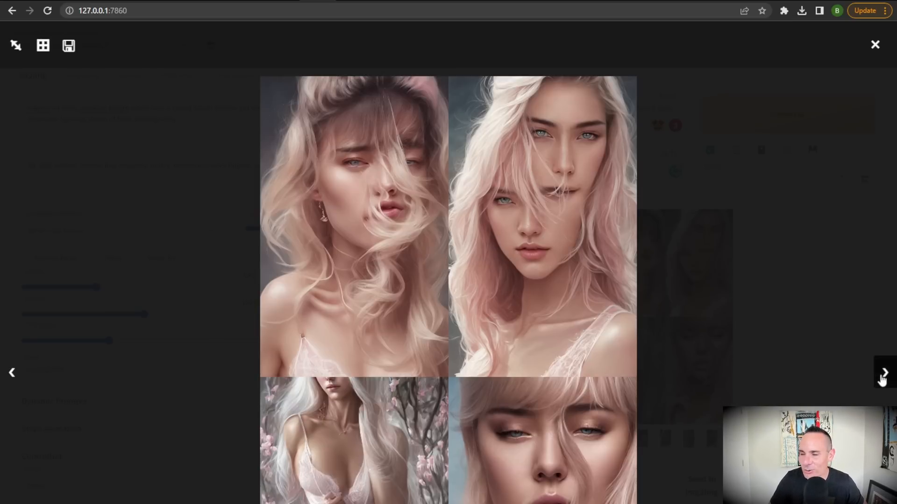
# - Page through the first four pink-haired portraits at full size in the lightbox viewer
pyautogui.click(885, 377)
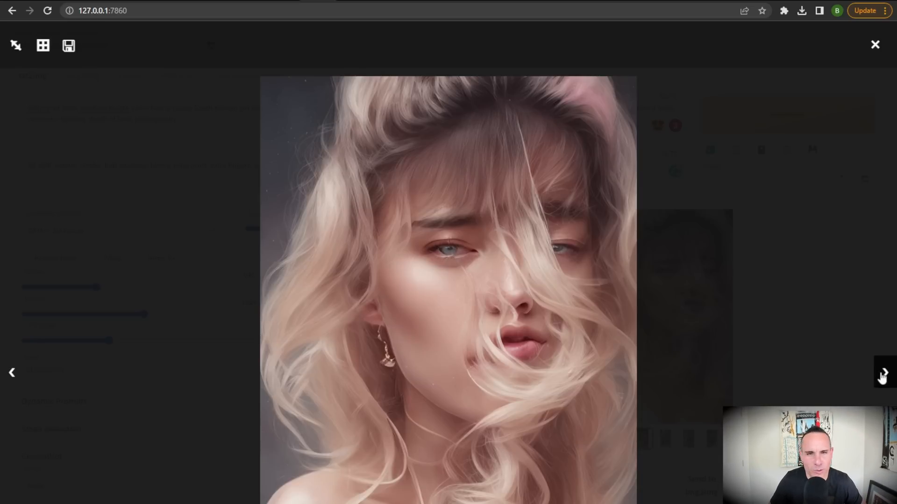
pyautogui.click(881, 377)
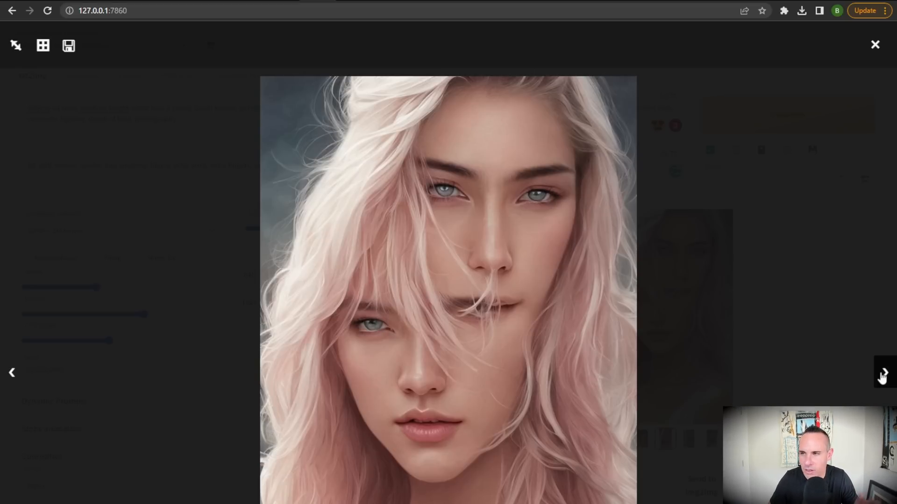
pyautogui.click(880, 378)
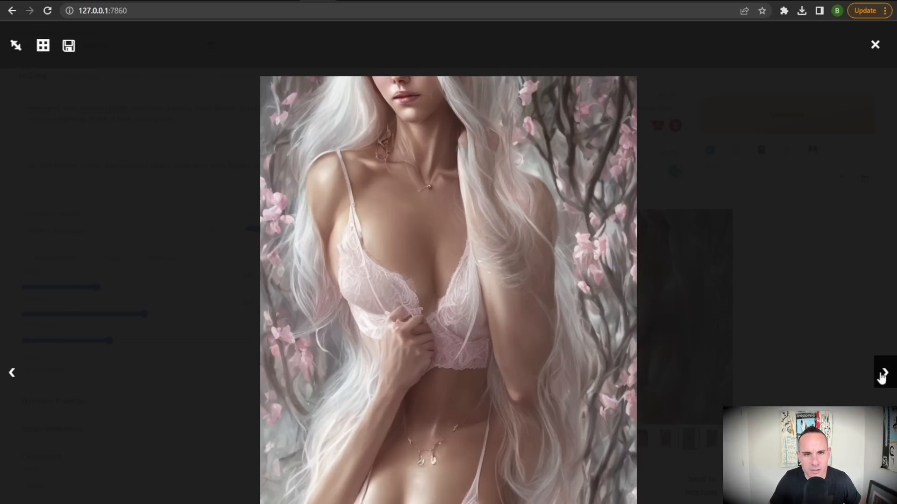
pyautogui.click(882, 378)
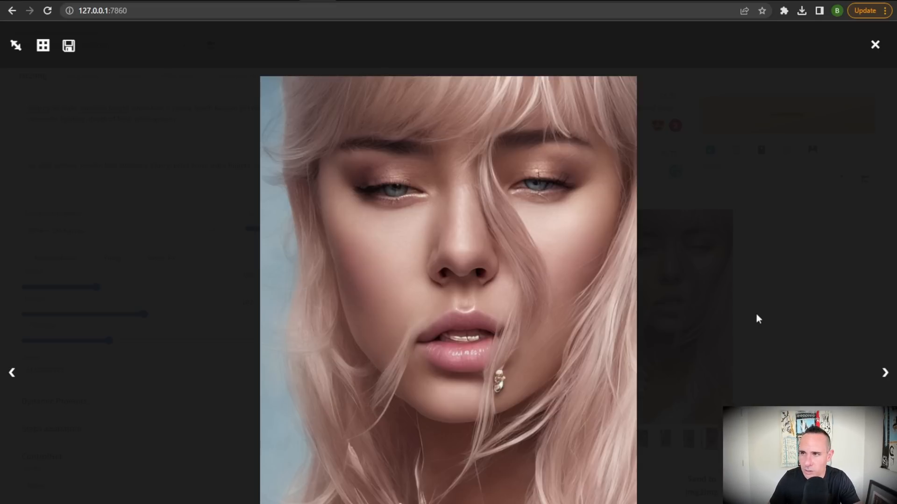
pyautogui.moveTo(576, 219)
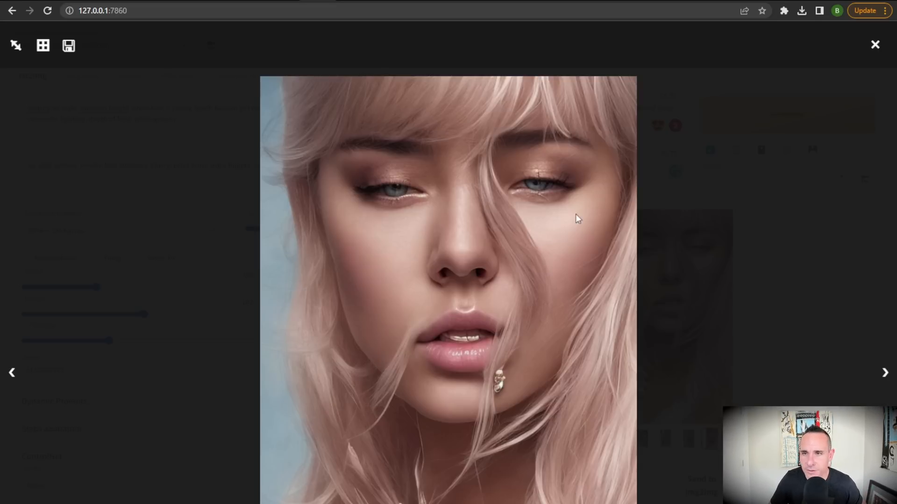